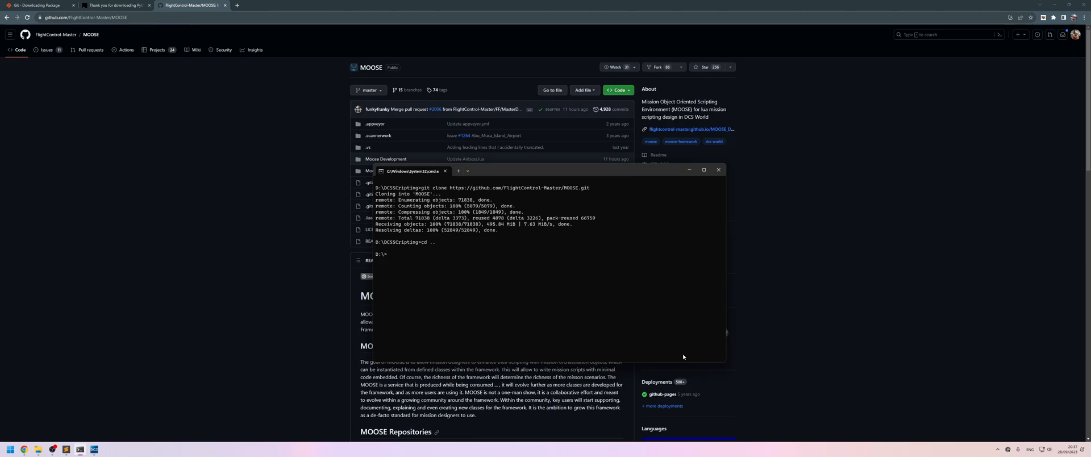
Launch PyCharm Community Edition as administrator, accepting the User Account Control prompt.
type("pycharm")
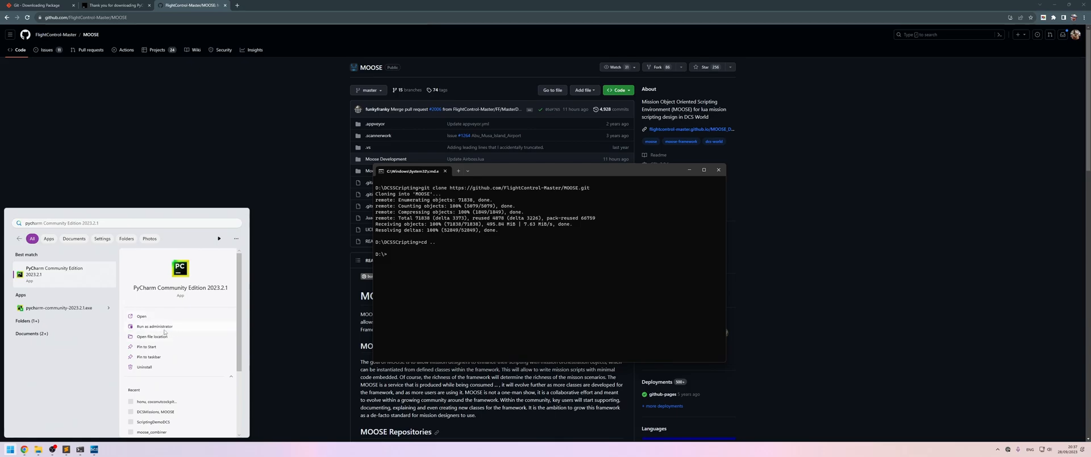
left_click(142, 316)
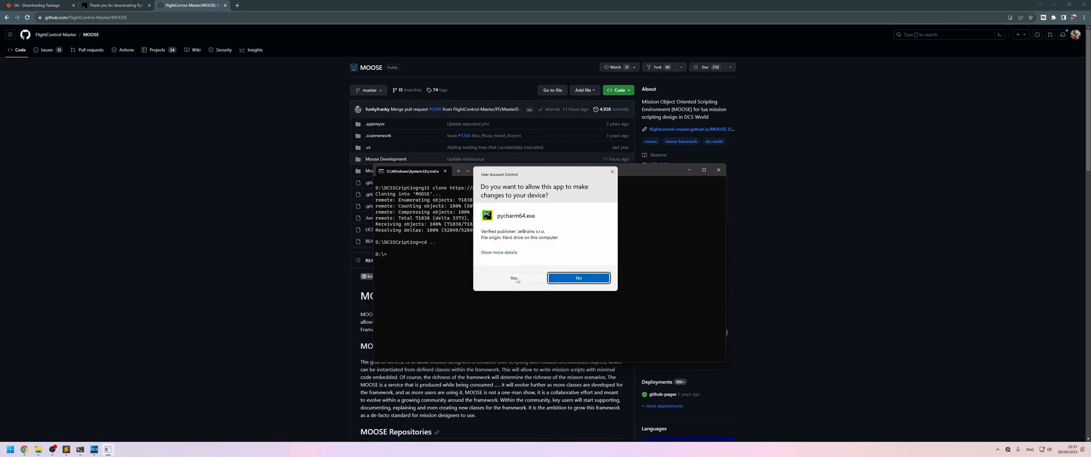
left_click(512, 278)
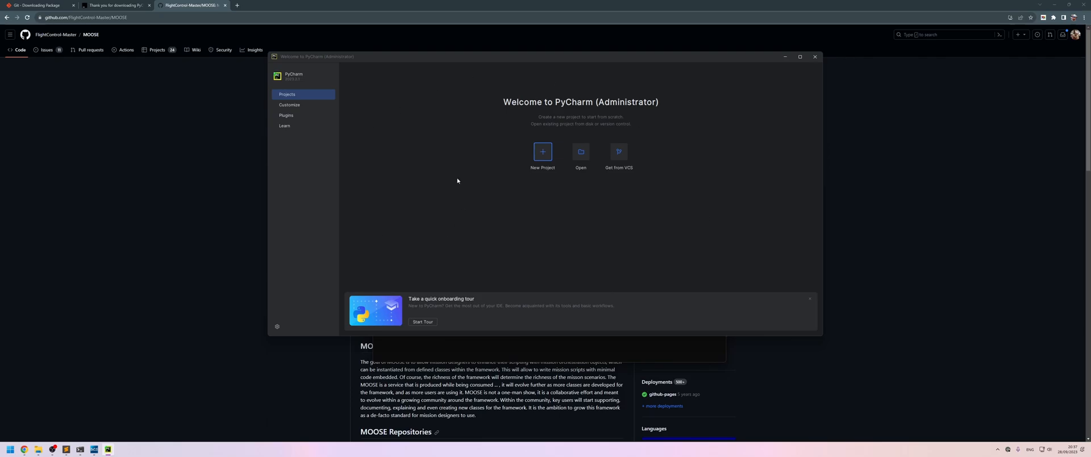
Open the D:\DCSScripting folder as a PyCharm project.
left_click(581, 151)
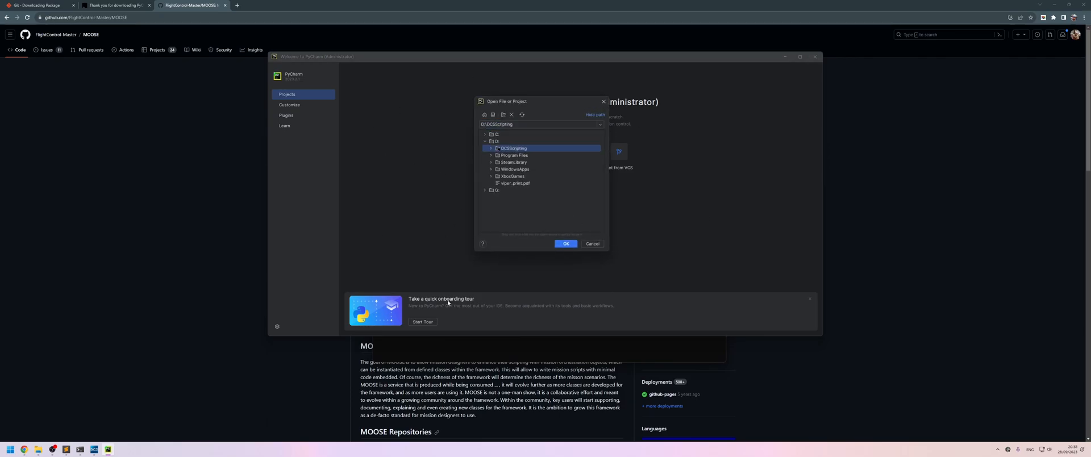
left_click(566, 244)
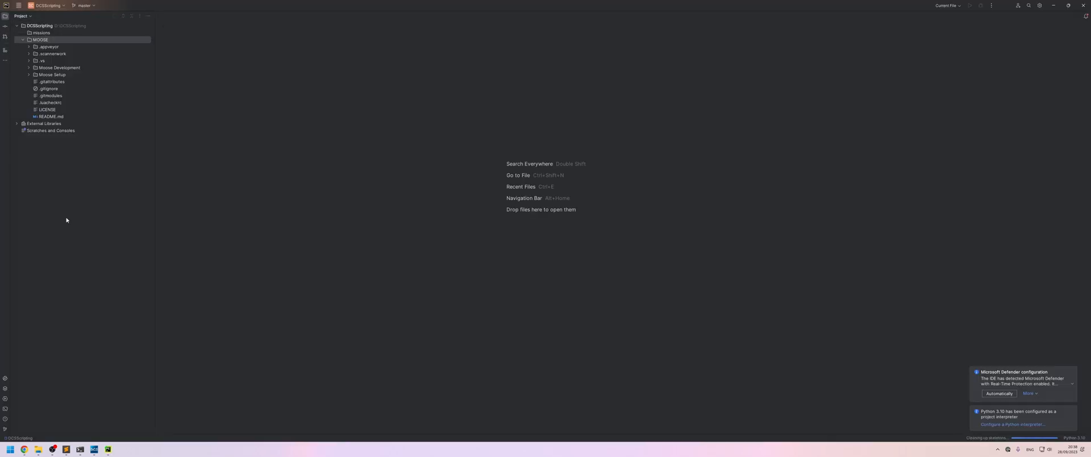
mouse_move(675, 277)
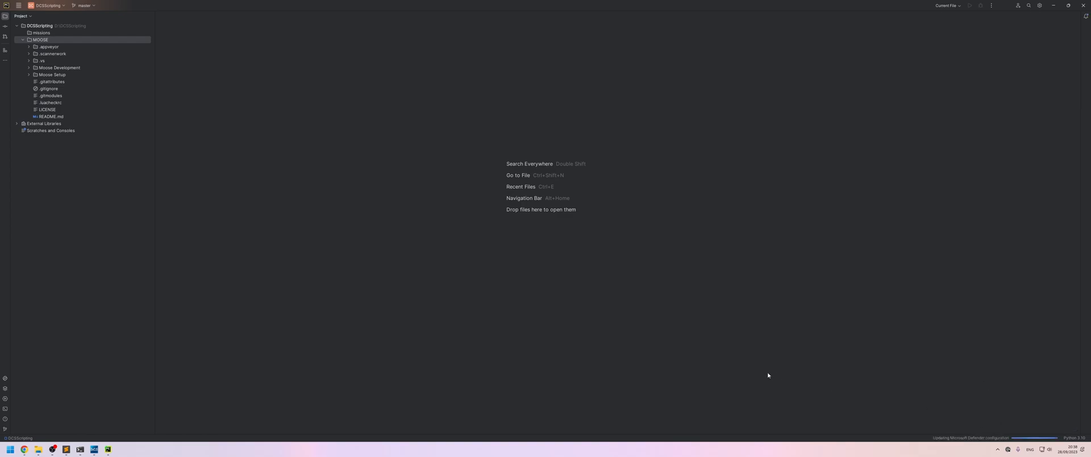
mouse_move(765, 370)
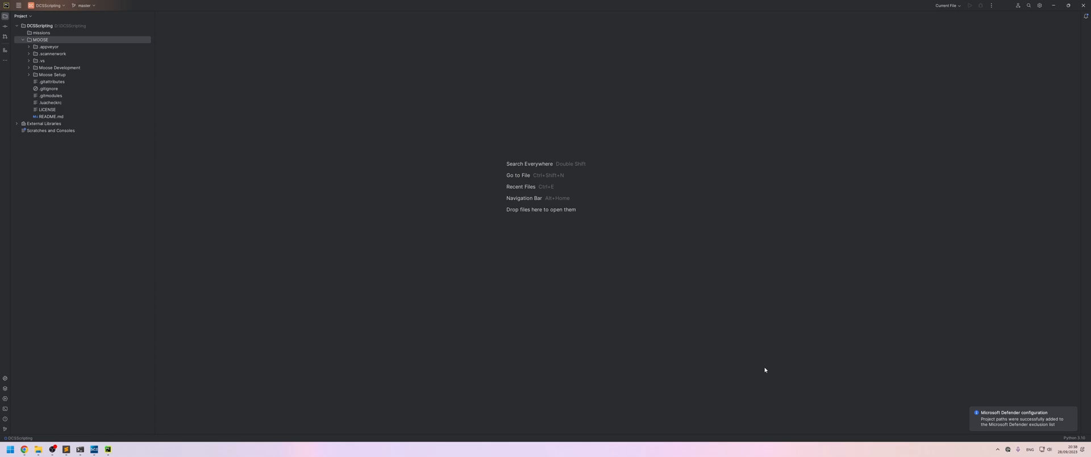
mouse_move(257, 187)
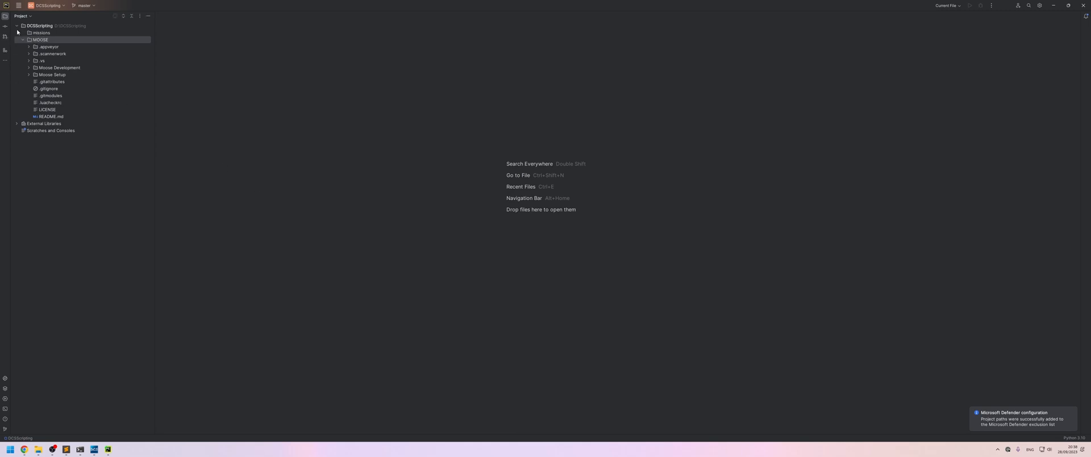
Attach D:\Program Files\Eagle Dynamics\DCS World OpenBeta\Scripts to the project.
left_click(18, 6)
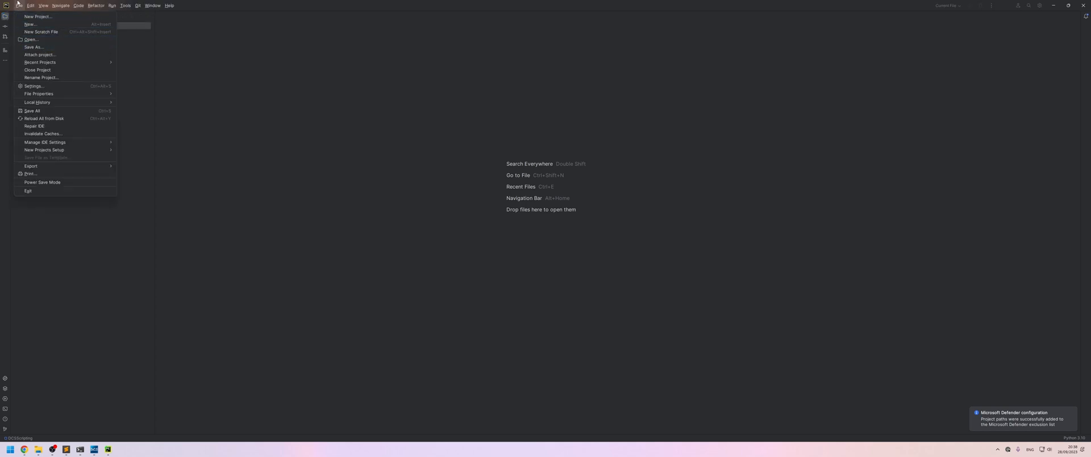
mouse_move(39, 55)
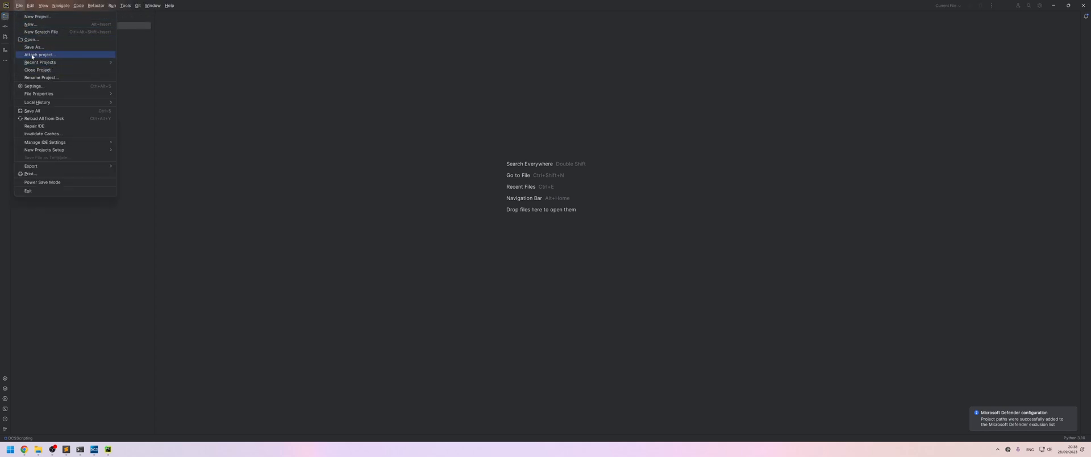
mouse_move(32, 39)
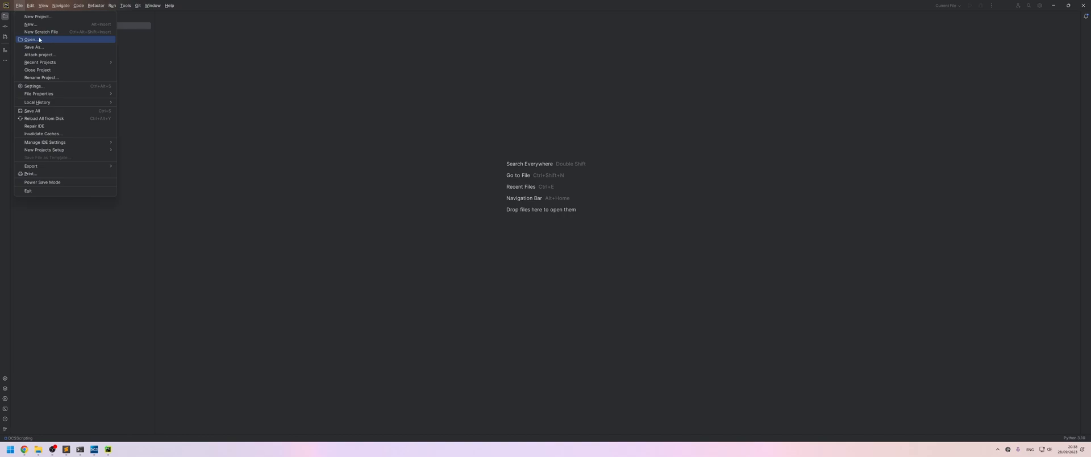
left_click(30, 40)
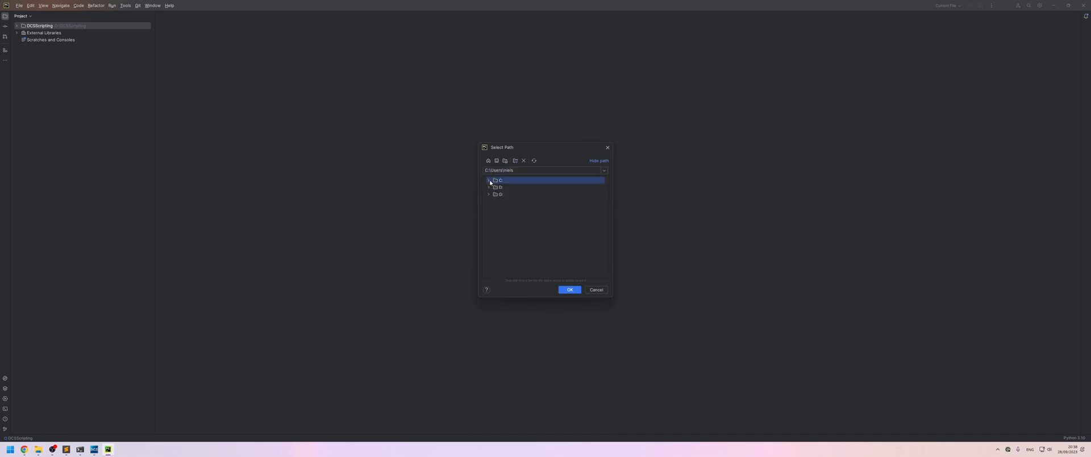
left_click(489, 187)
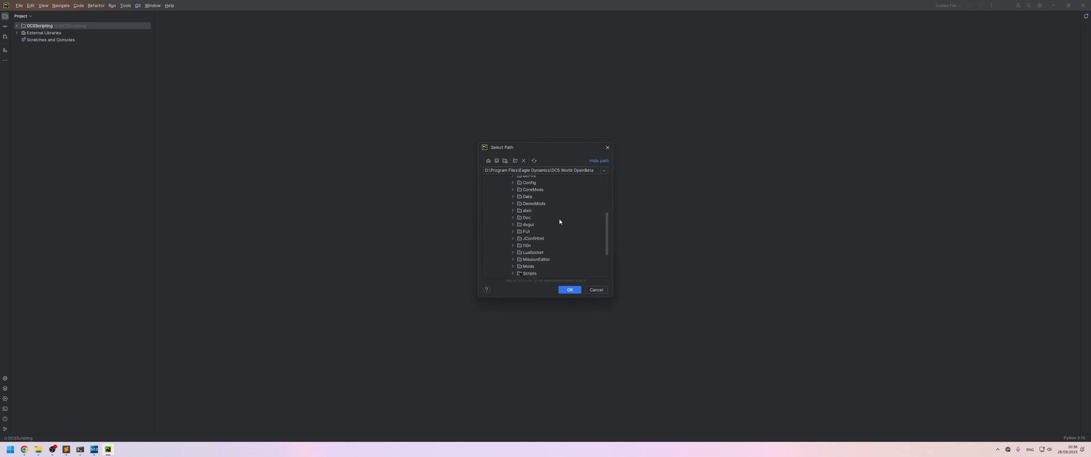
left_click(530, 273)
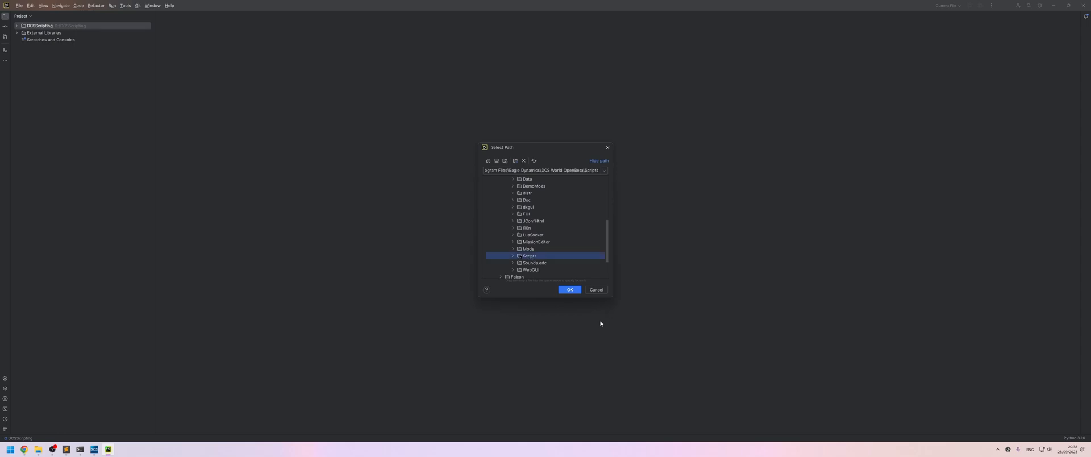
left_click(570, 290)
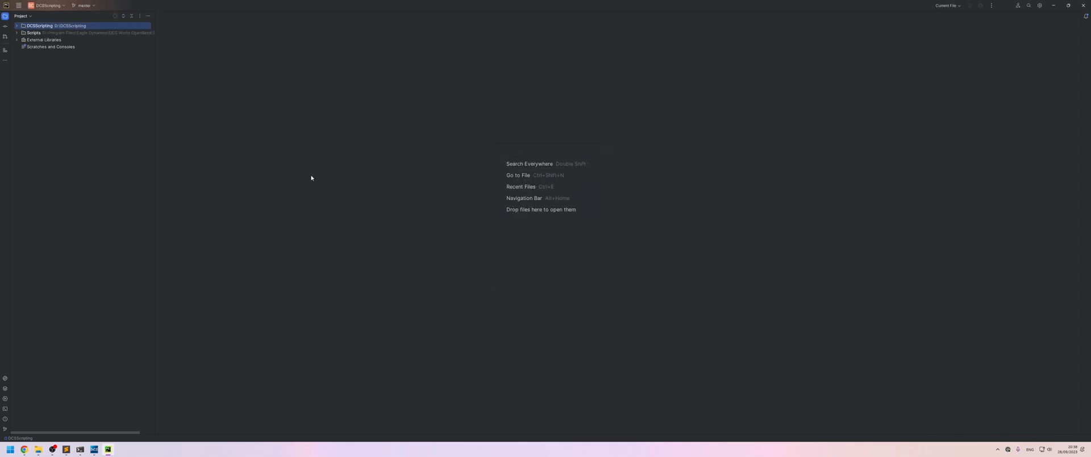
Expand the Scripts node and open MissionScripting.lua in the editor.
left_click(17, 33)
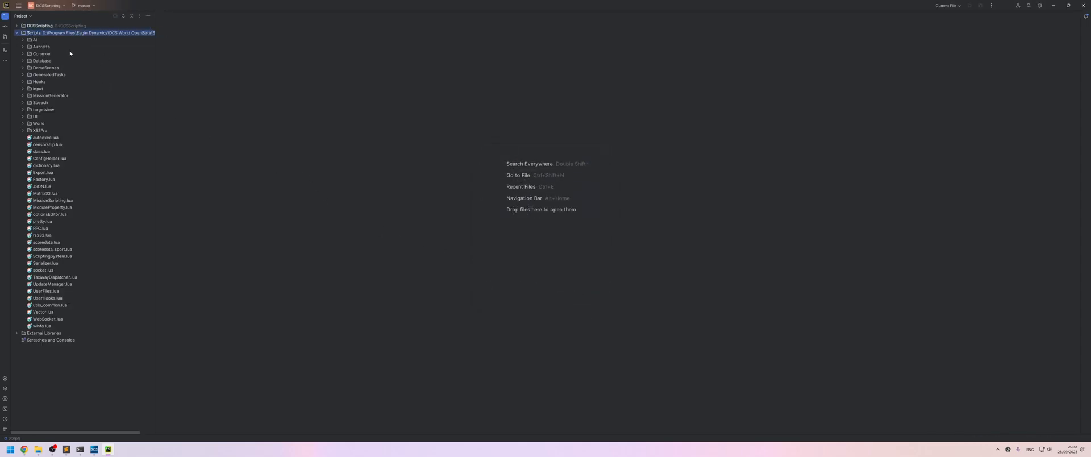
mouse_move(47, 242)
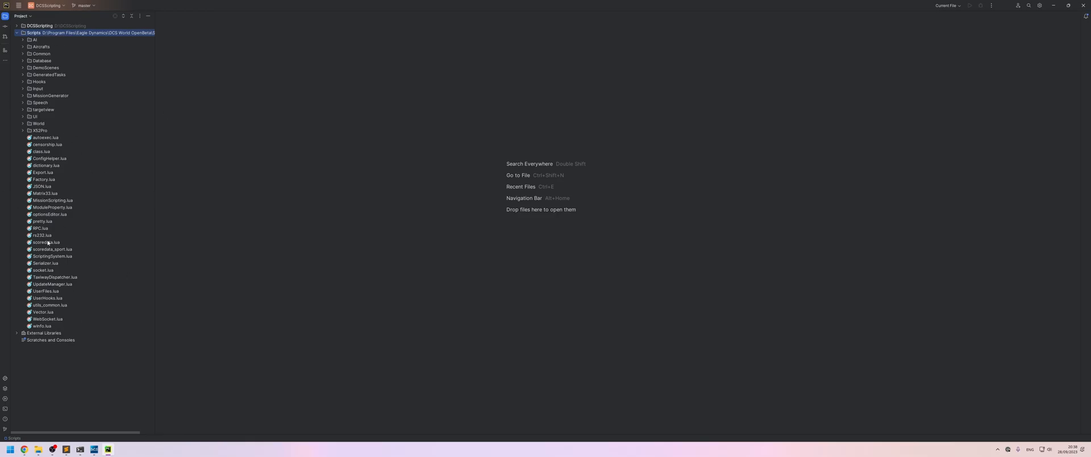
left_click(52, 200)
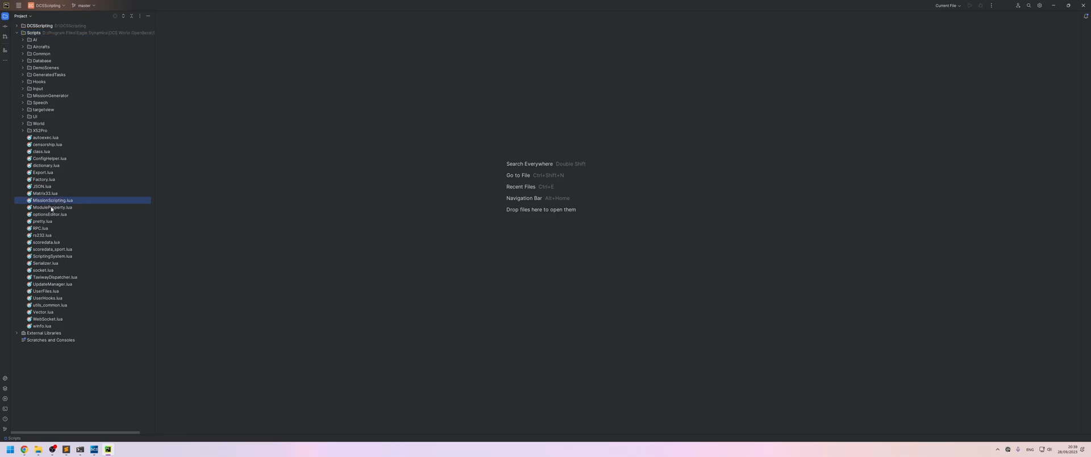
double_click(52, 201)
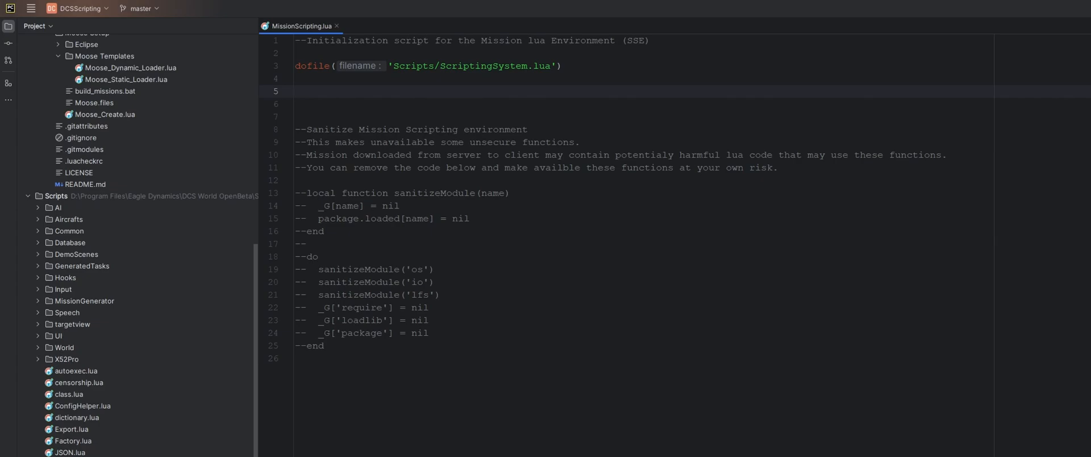
Set MOOSE_DYNAMIC_LOADER to "D:\DCSScripting\MOOSE\Moose Setup\Moose Templates\Moose_Dynamic_Loader.lua".
type("MOO")
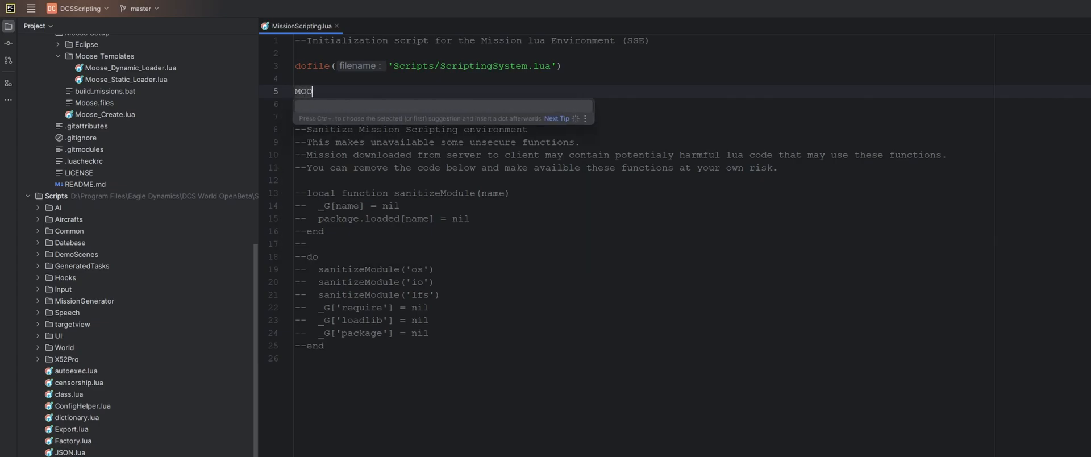
type("OSE_DYNAMIC_")
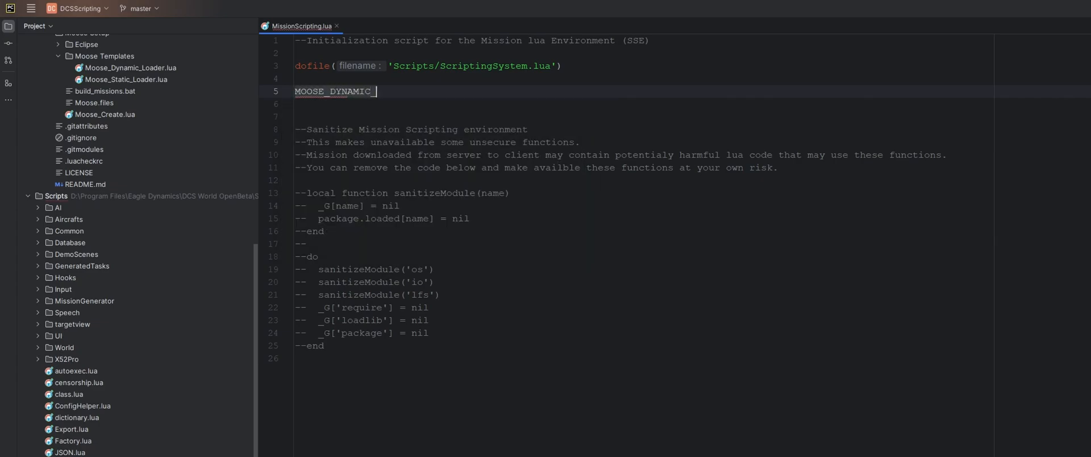
type("LOADER =")
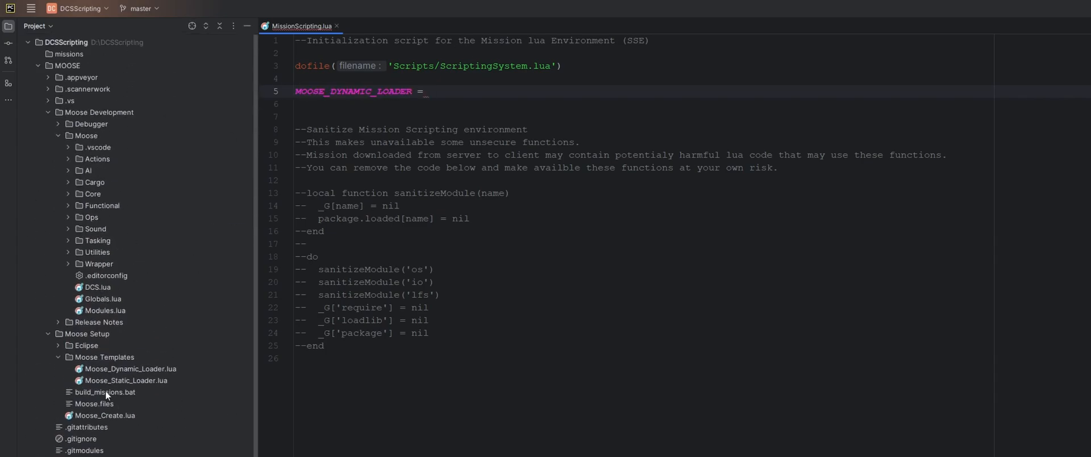
left_click(130, 369)
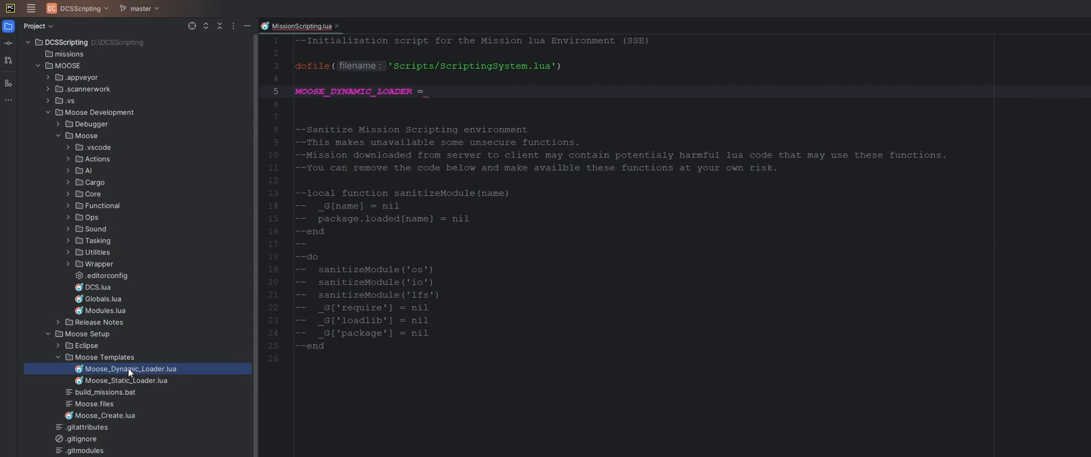
mouse_move(62, 67)
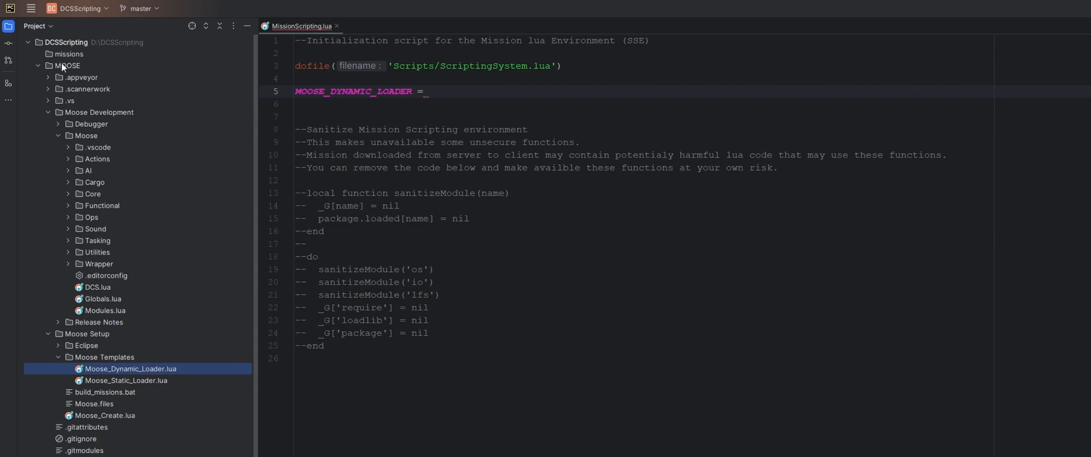
left_click(87, 333)
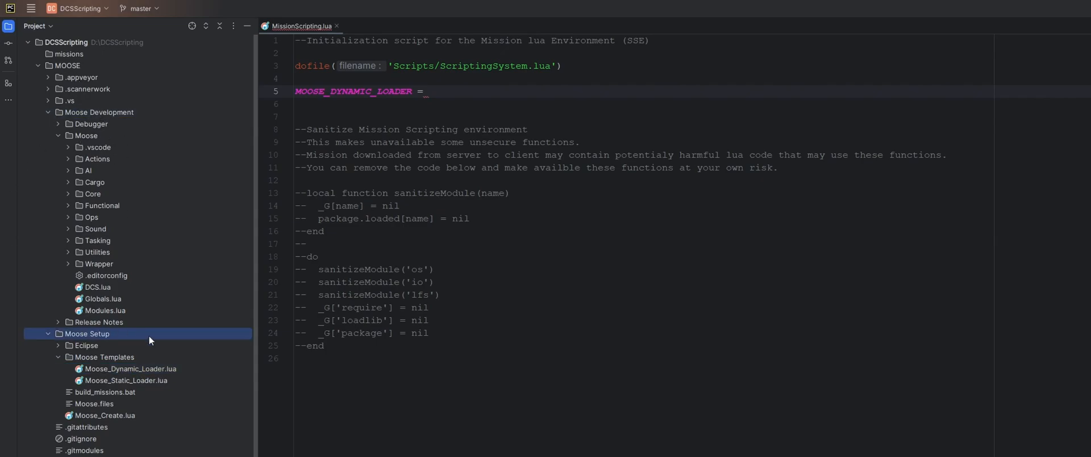
left_click(130, 368)
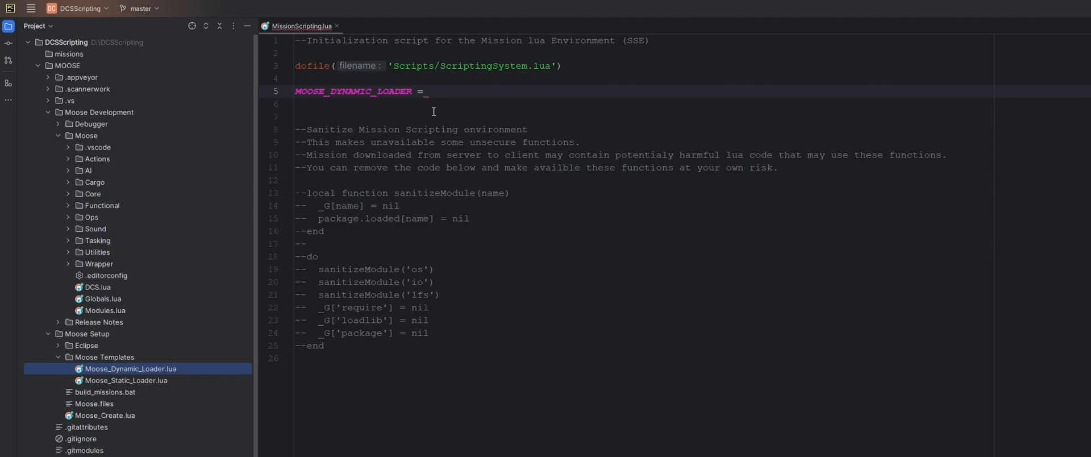
type("\"D:\\DCSScripting\\MOOSE\\Moose Setup\\Moose Templates\\Moose_Dynamic_Loader.lua\"")
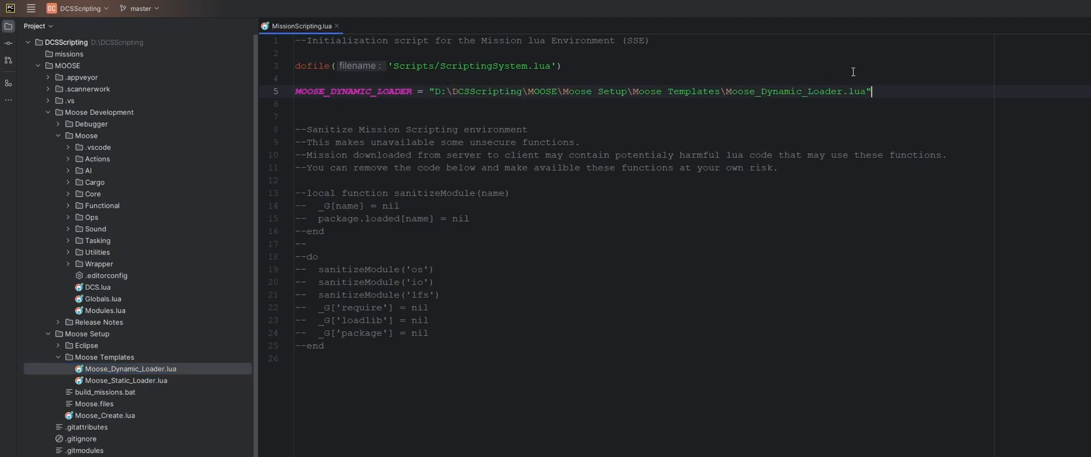
Add MOOSE_DEVELOPMENT_FOLDER set to "D:\DCSScripting\MOOSE\Moose Development".
type("MOOS")
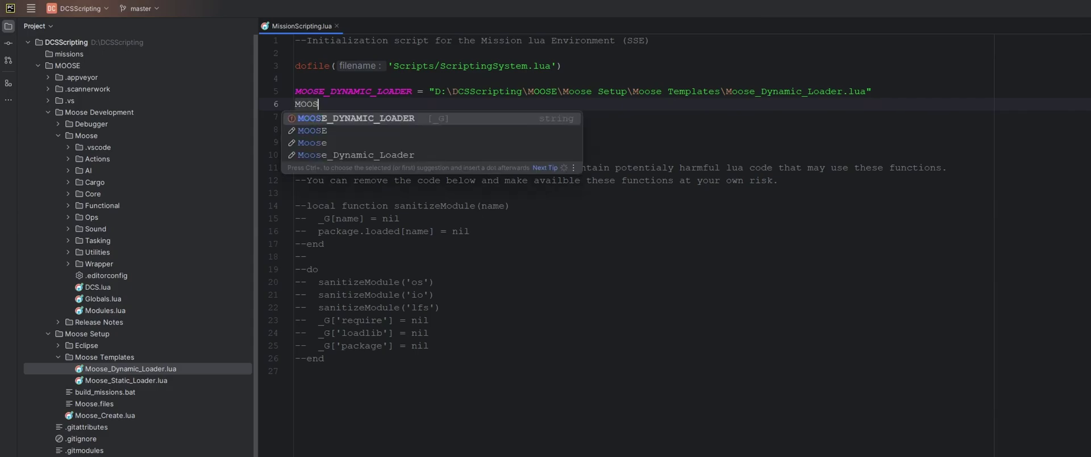
type("E_DEVELOPMENT_FO")
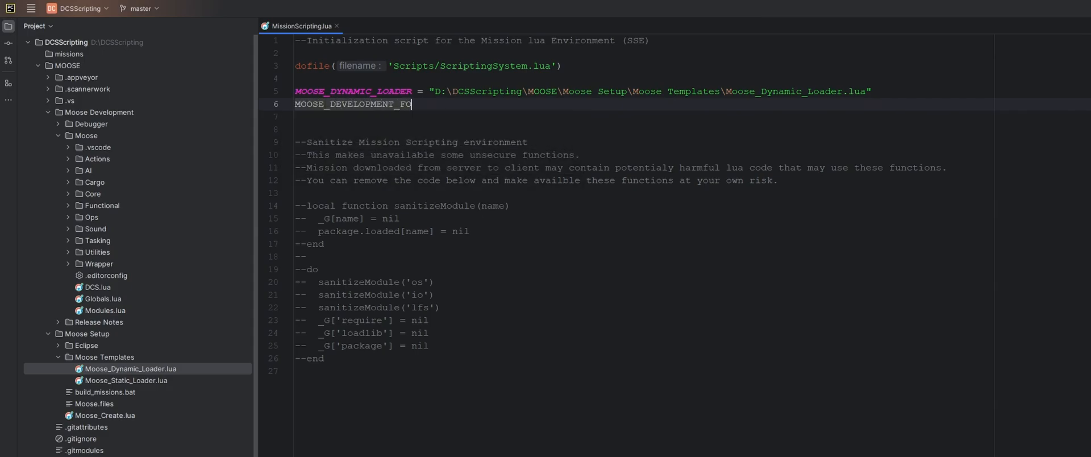
type("LDER")
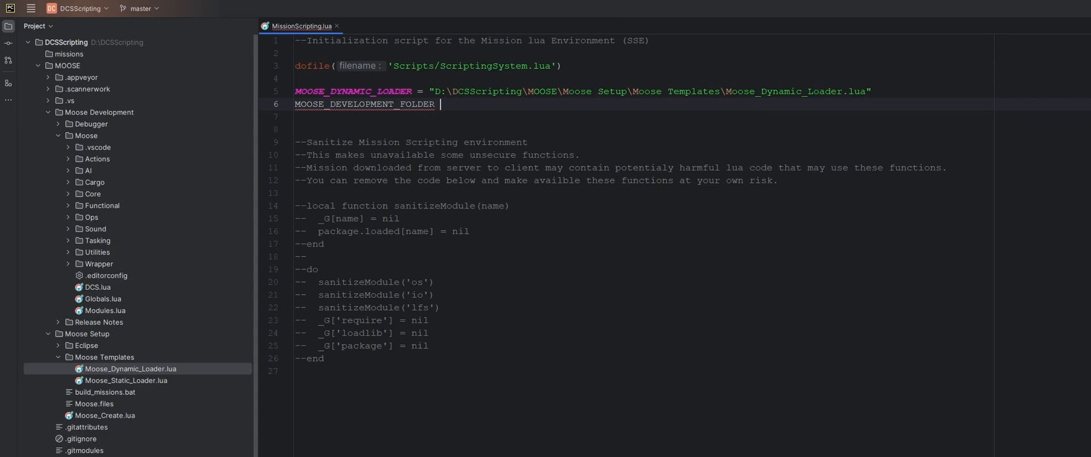
left_click(99, 112)
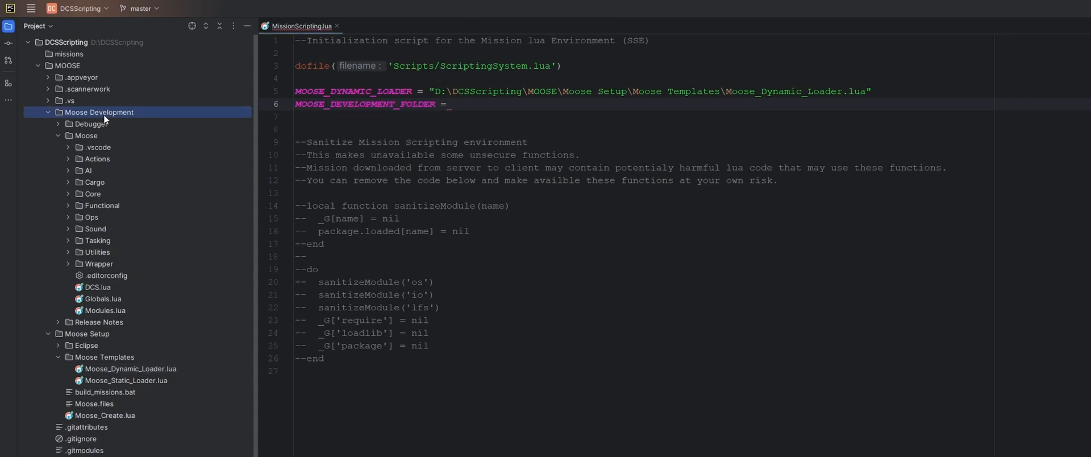
mouse_move(343, 186)
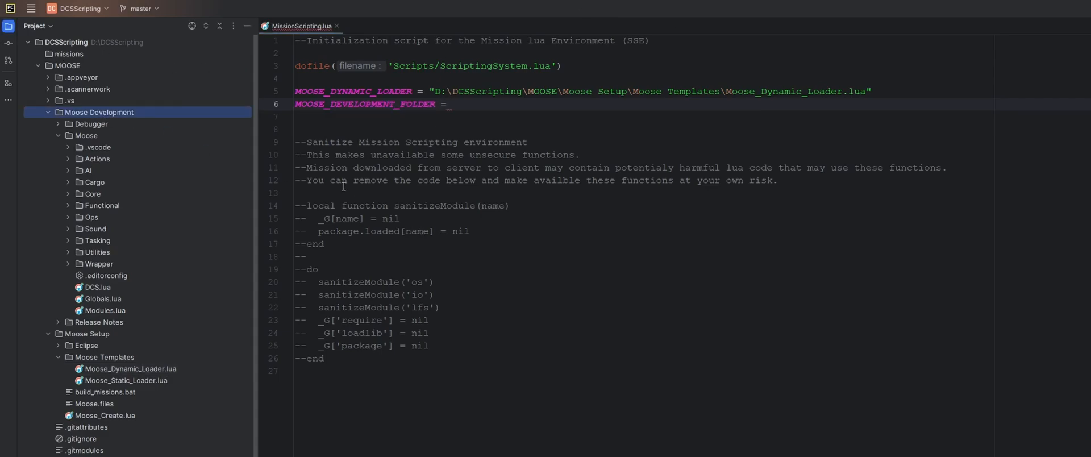
type("\"D:\\DCSScripting\\MOOSE\\Moose Development\"")
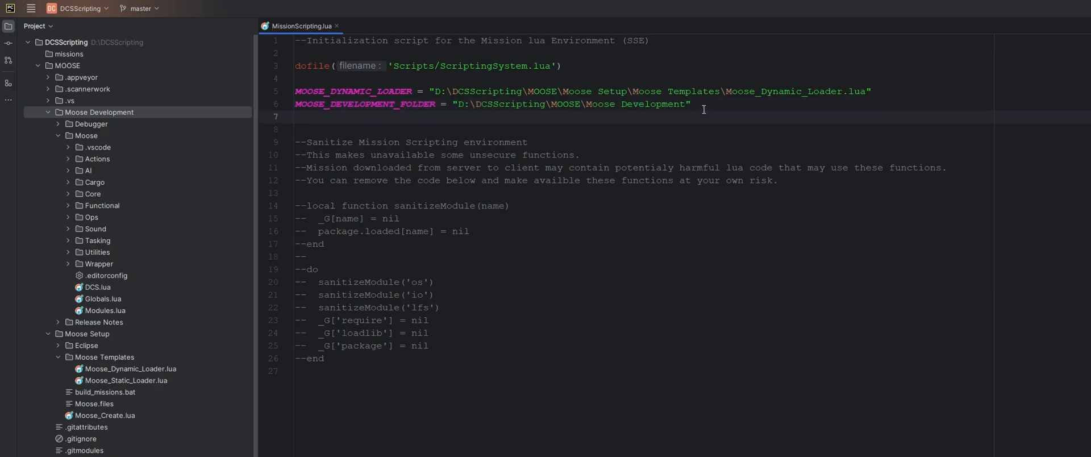
Replace all backslashes with forward slashes in the two path lines.
left_click_drag(703, 104, 313, 91)
type("\\")
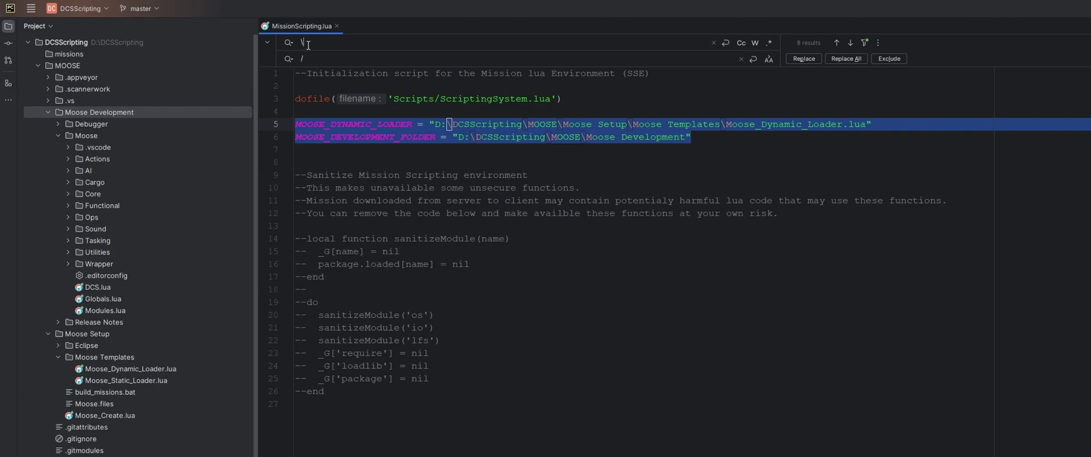
left_click(845, 59)
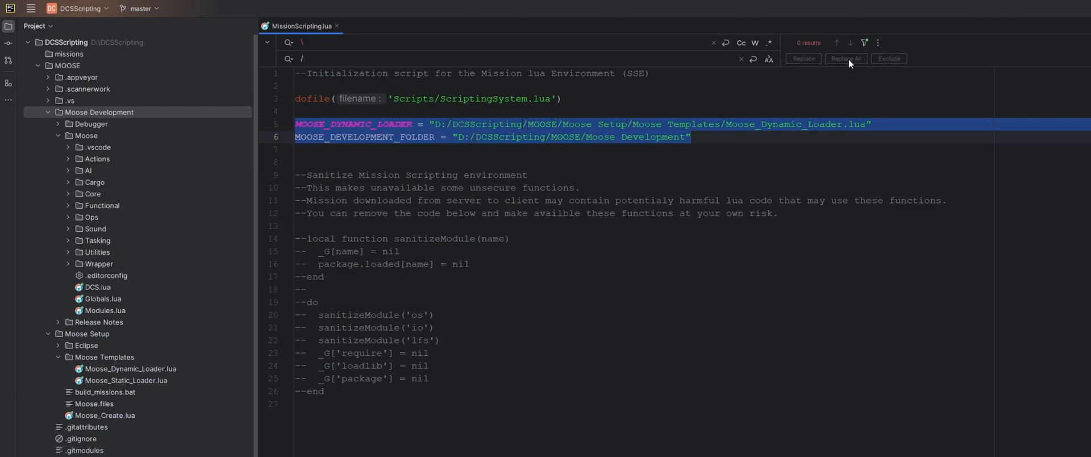
left_click(691, 136)
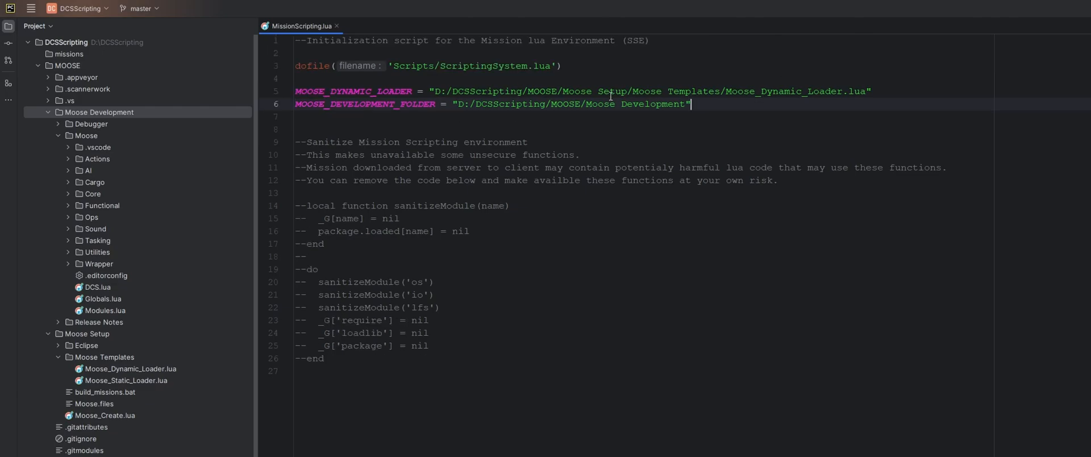
mouse_move(140, 264)
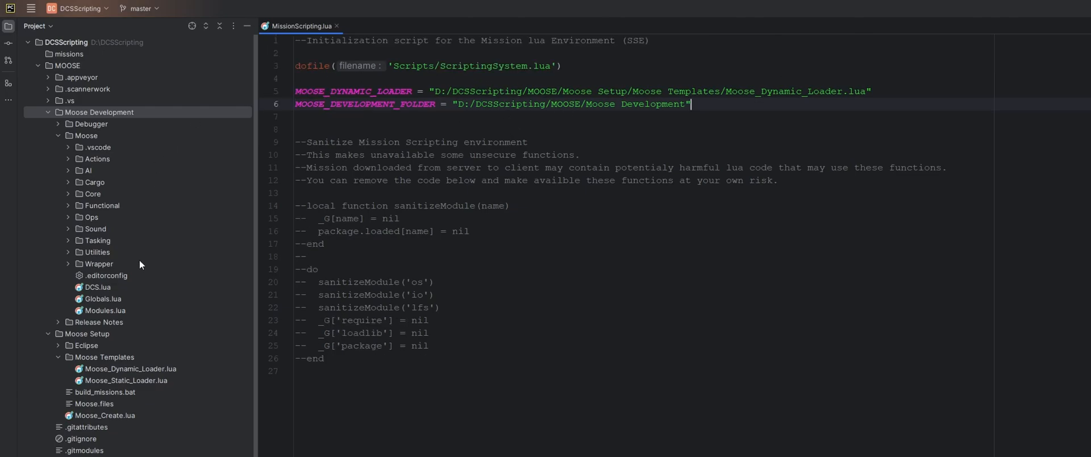
mouse_move(124, 376)
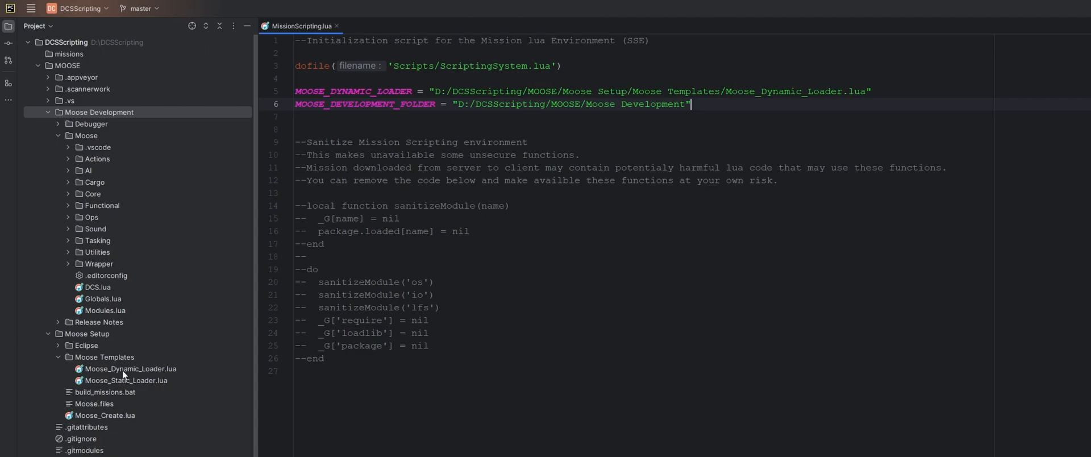
Open Moose_Dynamic_Loader.lua and select 'Scripts' in its Modules.lua include path.
double_click(130, 369)
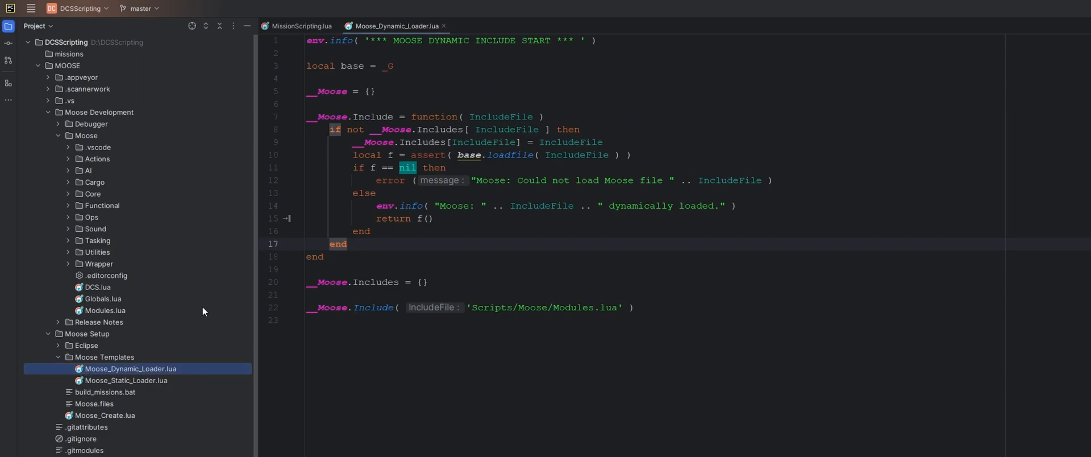
left_click(105, 311)
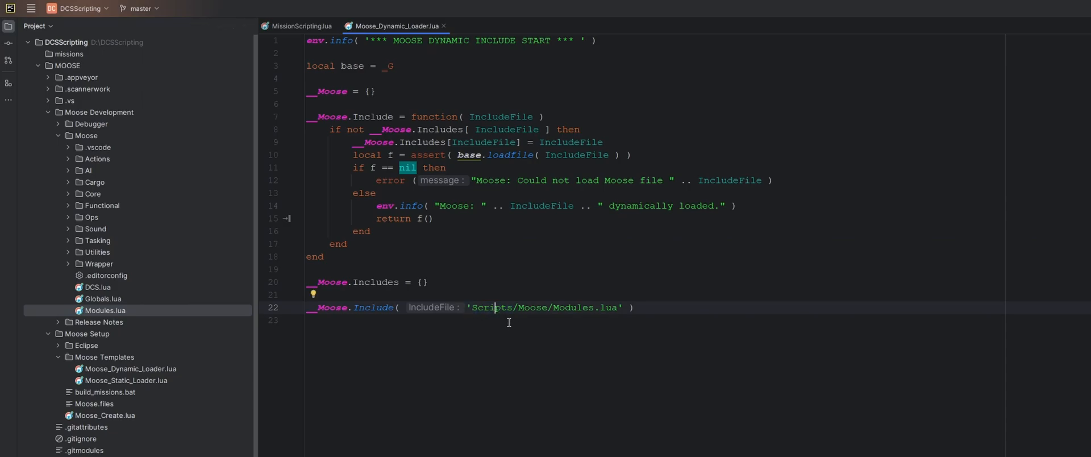
mouse_move(480, 280)
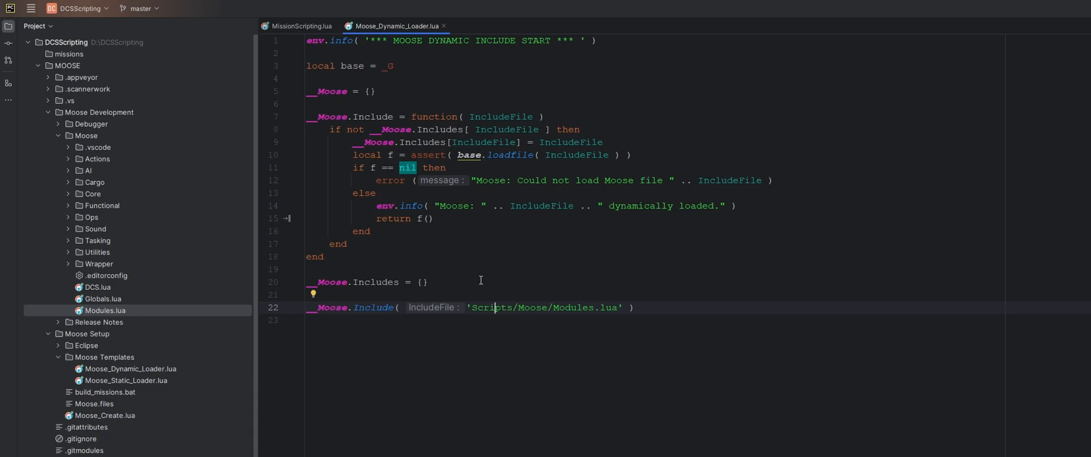
mouse_move(462, 279)
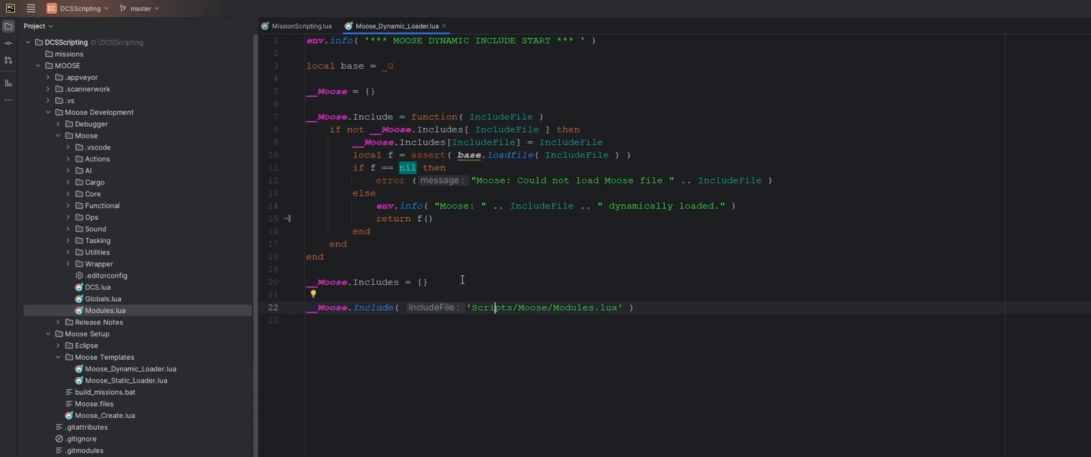
mouse_move(59, 140)
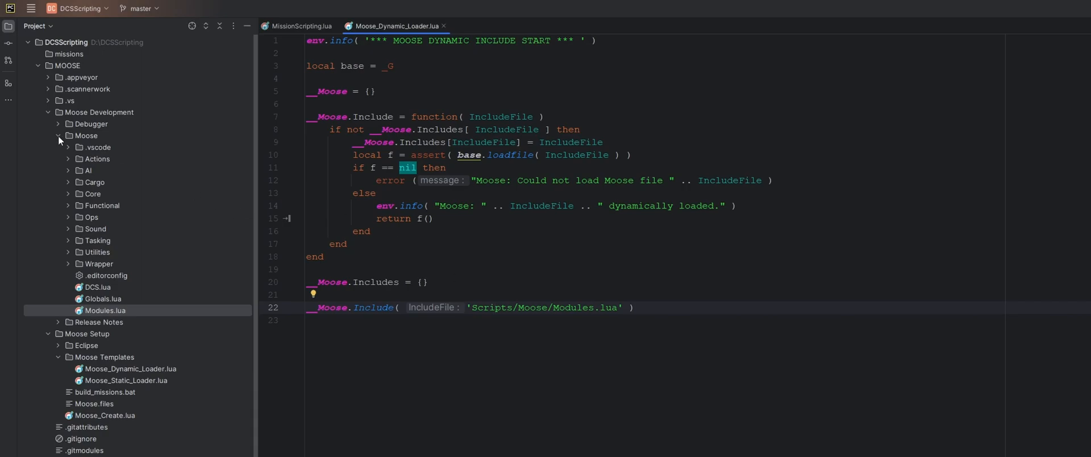
left_click(59, 135)
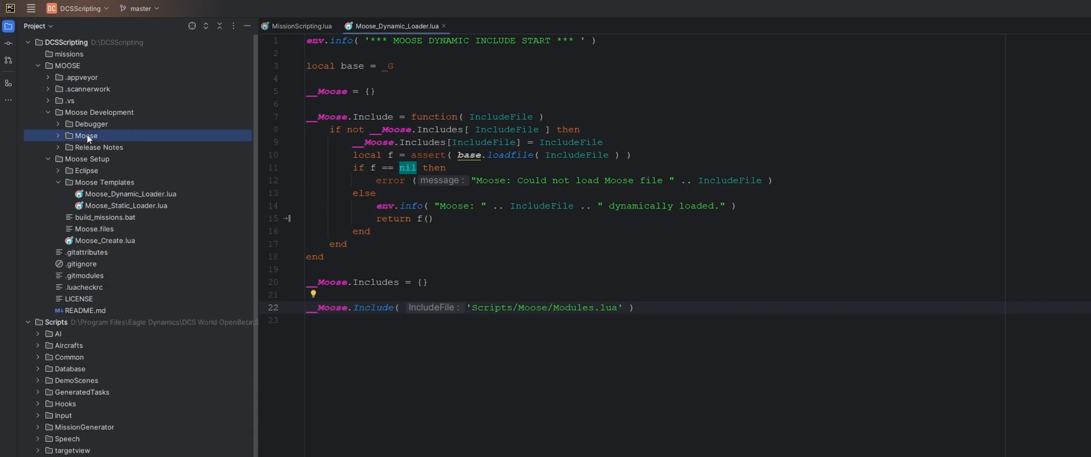
mouse_move(91, 327)
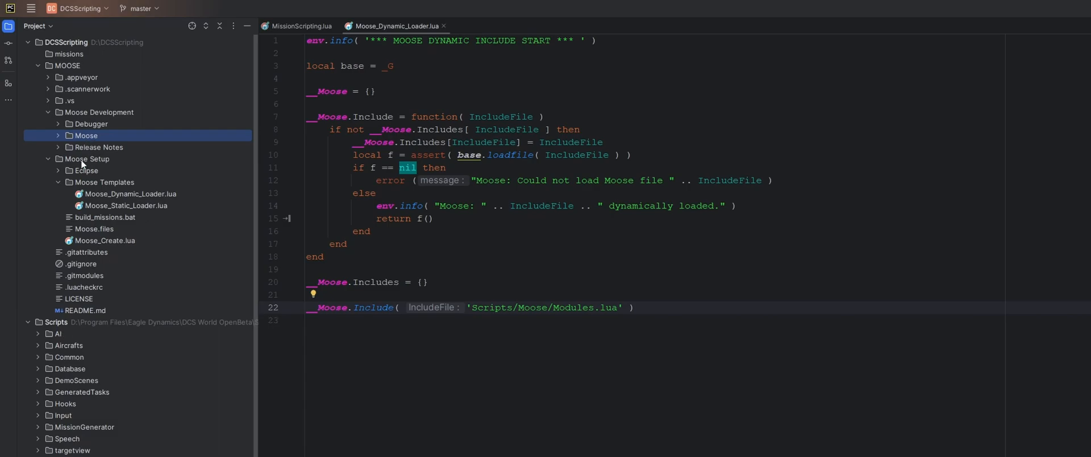
mouse_move(109, 45)
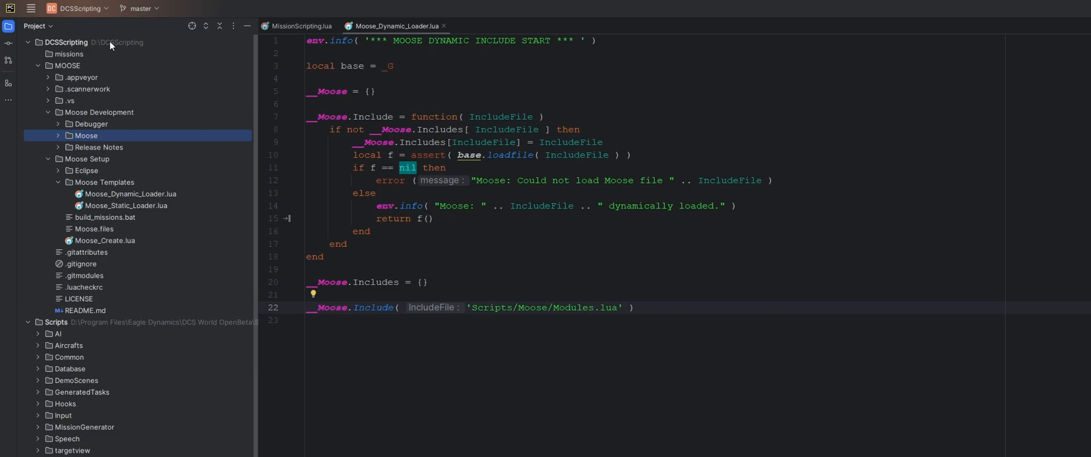
mouse_move(114, 71)
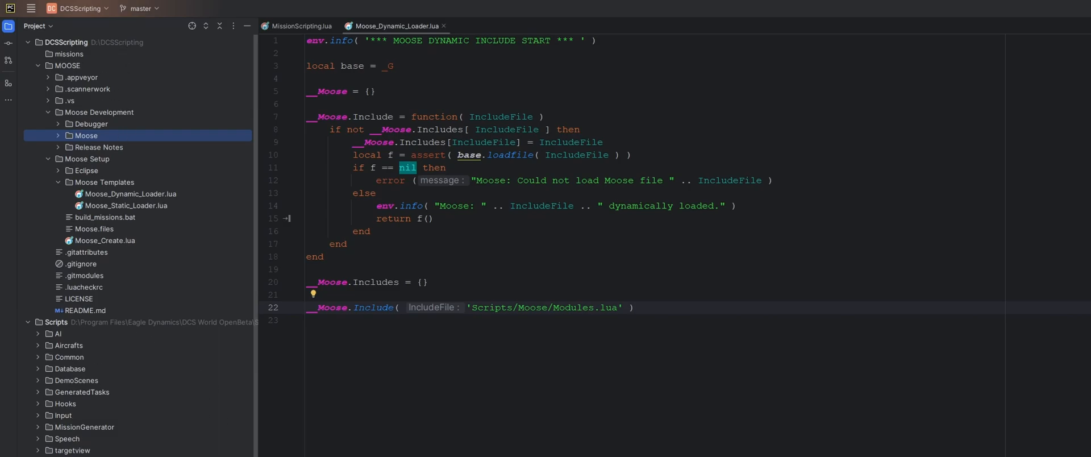
mouse_move(311, 202)
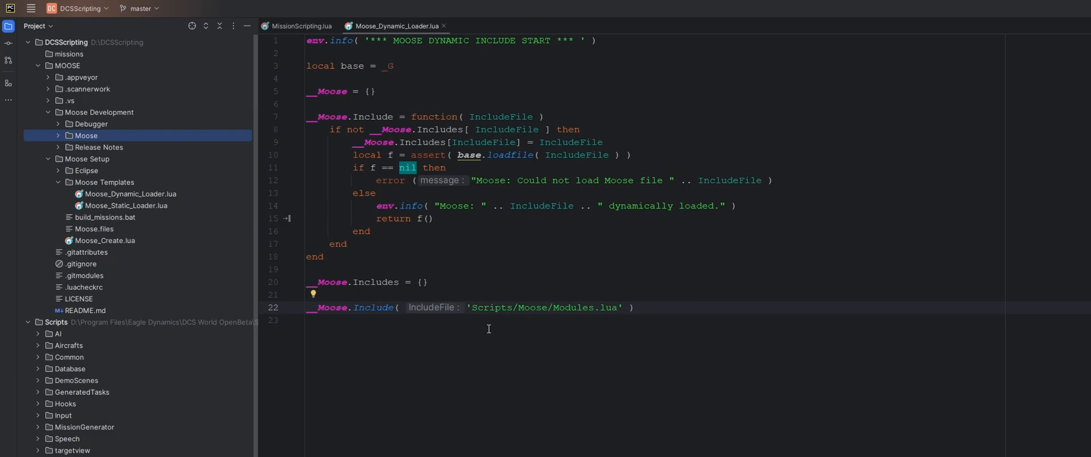
double_click(491, 307)
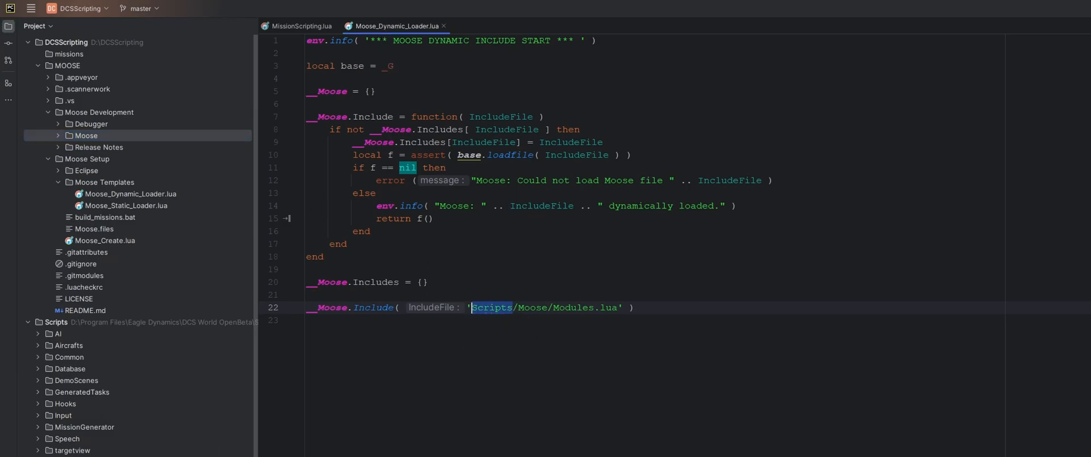
Jump from the MOOSE_DEVELOPMENT_FOLDER definition to its use in the loader, then open Modules.lua.
left_click(300, 25)
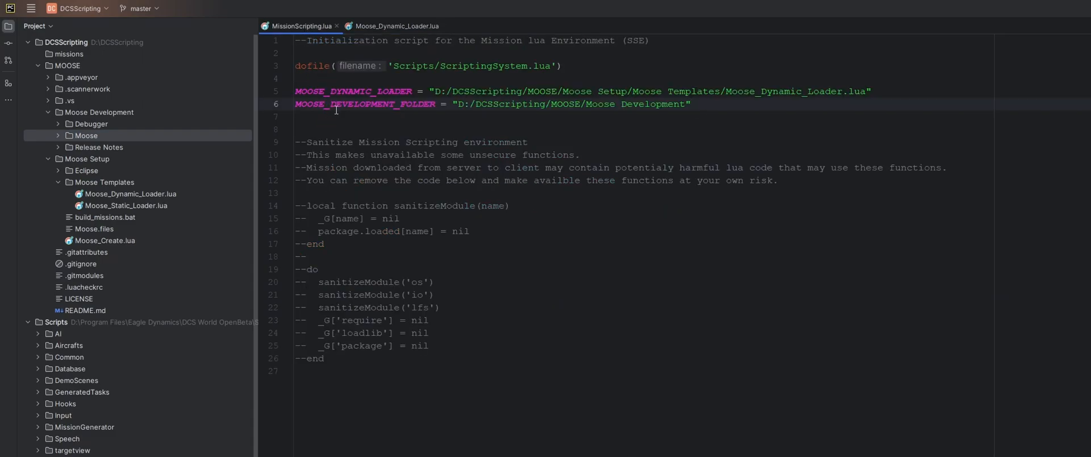
mouse_move(373, 104)
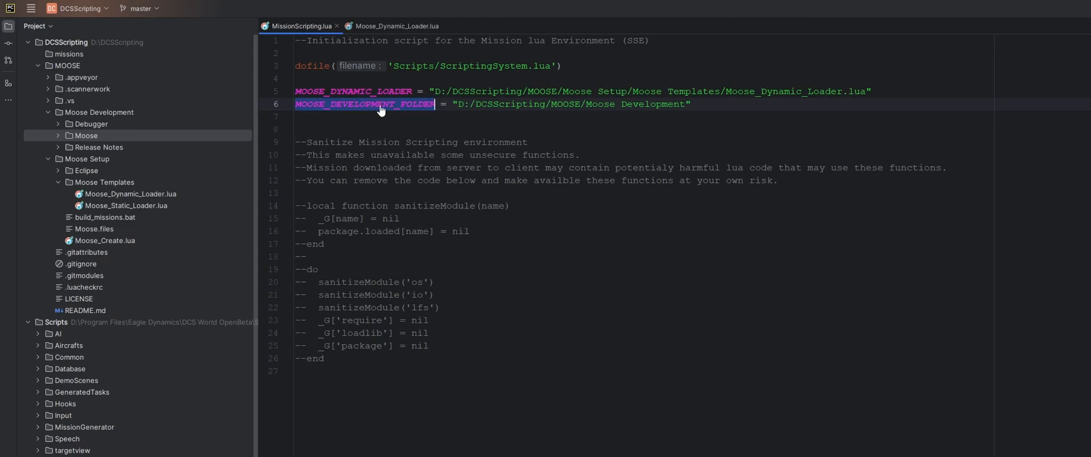
left_click(396, 25)
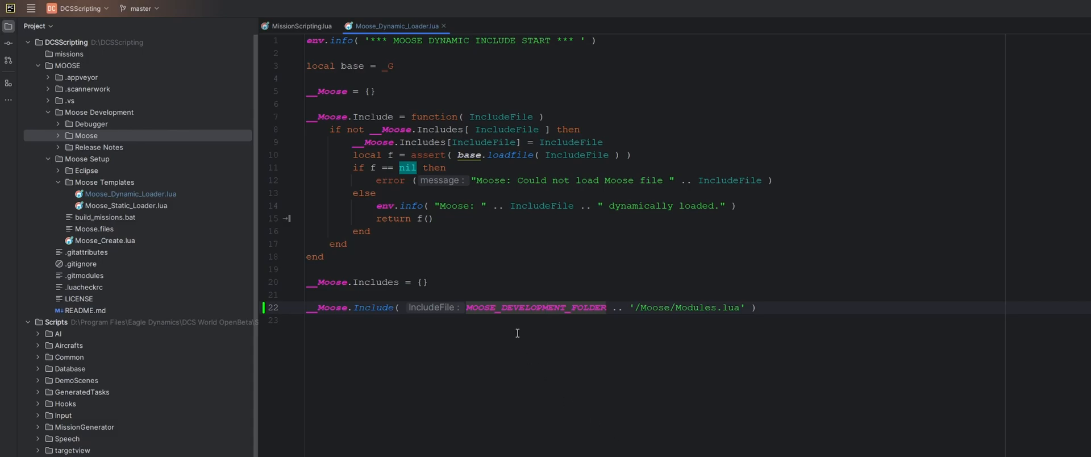
mouse_move(613, 312)
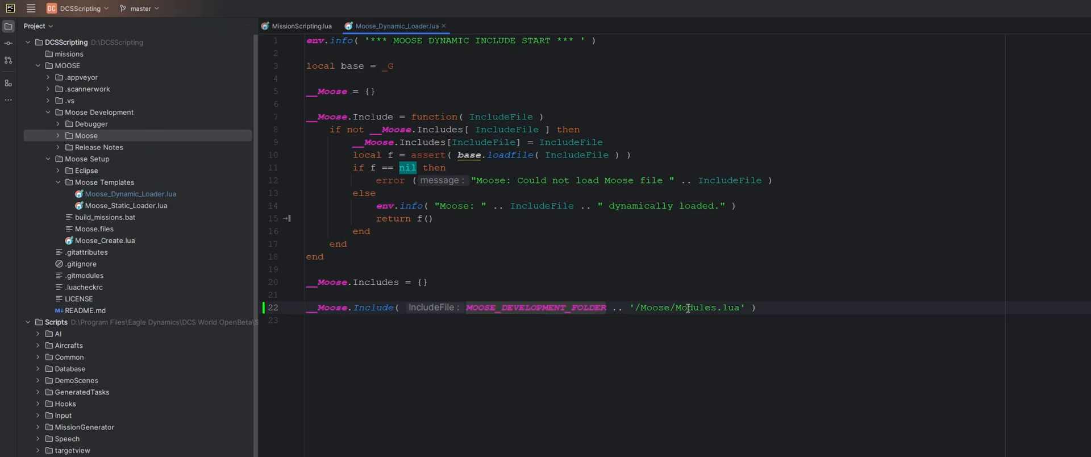
left_click(86, 135)
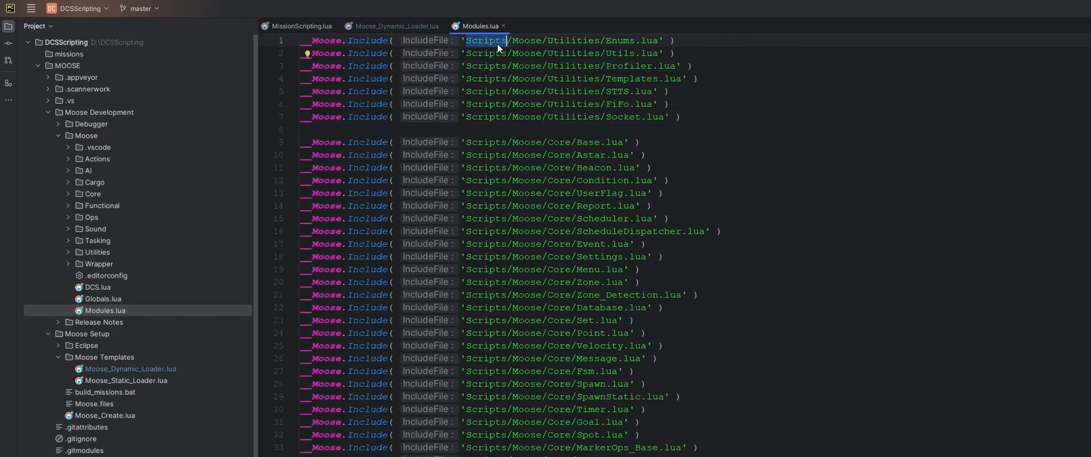
mouse_move(606, 60)
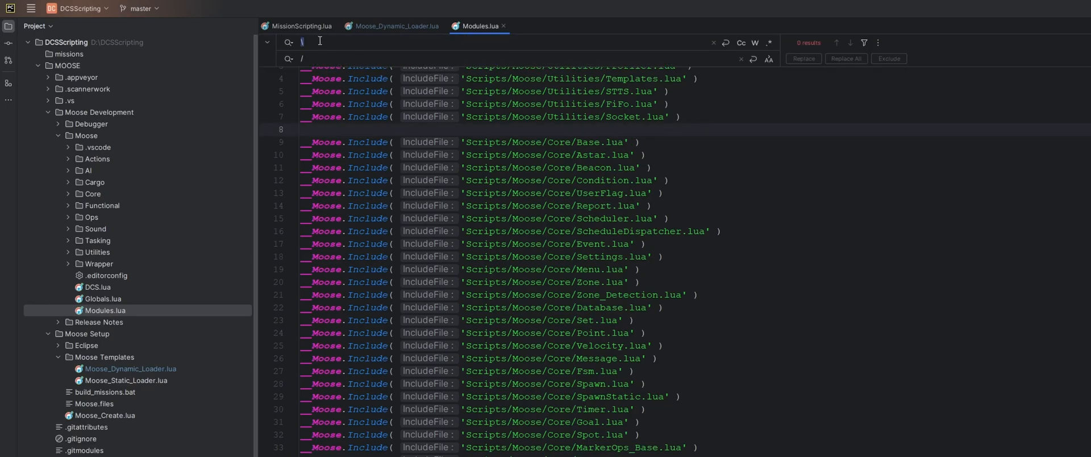
Replace every 'Scripts prefix in Modules.lua with MOOSE_DEVELOPMENT_FOLDER .. '.
type("'Scripts")
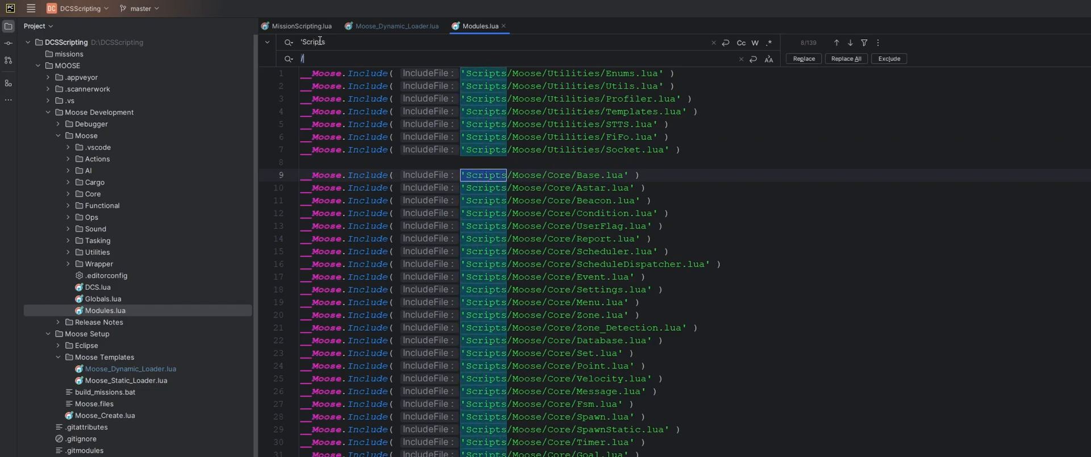
type("MOOSE_DEVELOPMENT_FOLDER")
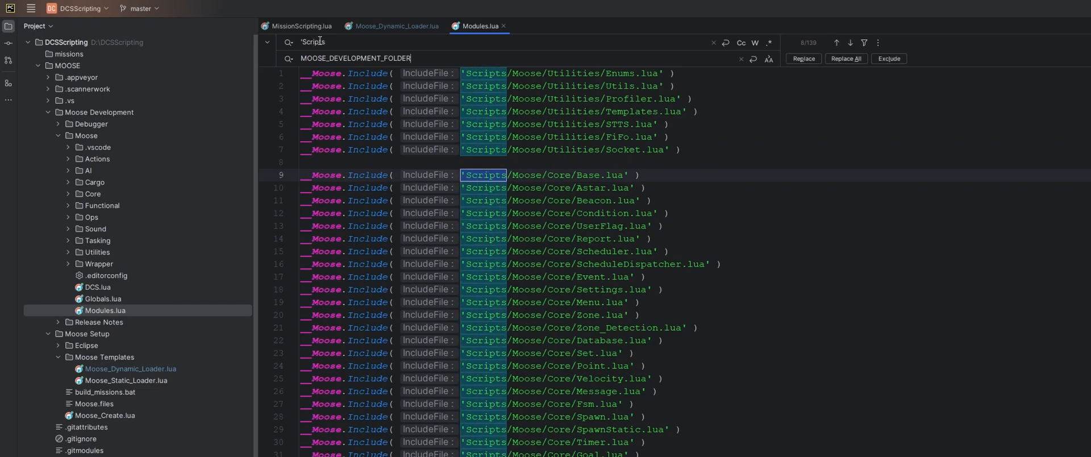
type("..")
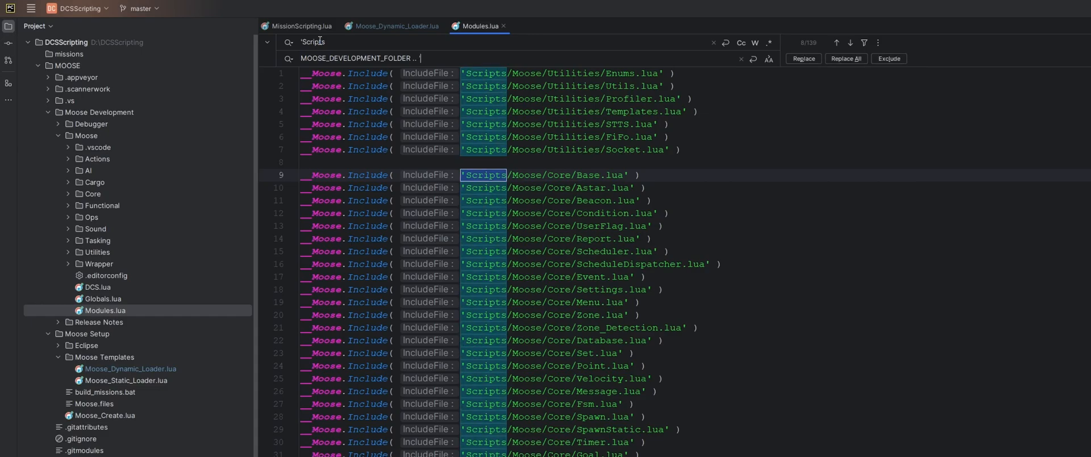
left_click(846, 58)
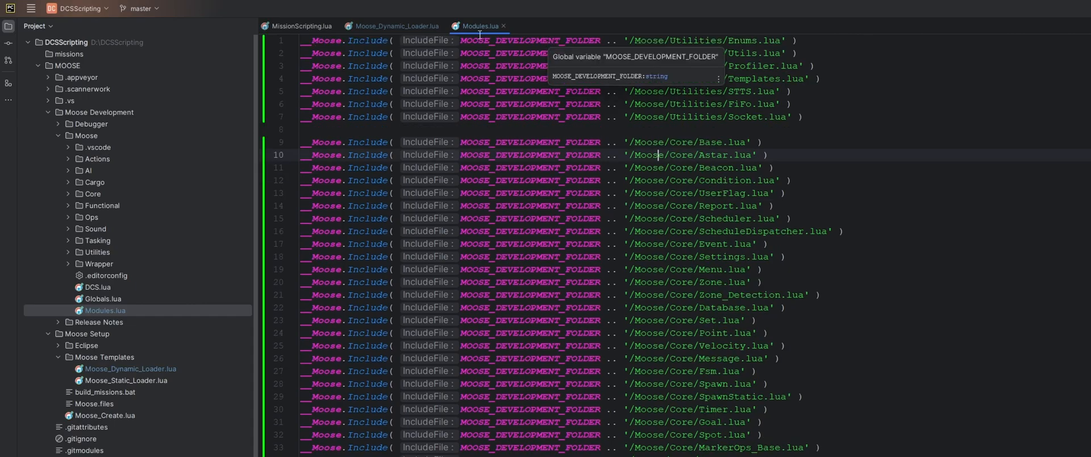
left_click(86, 136)
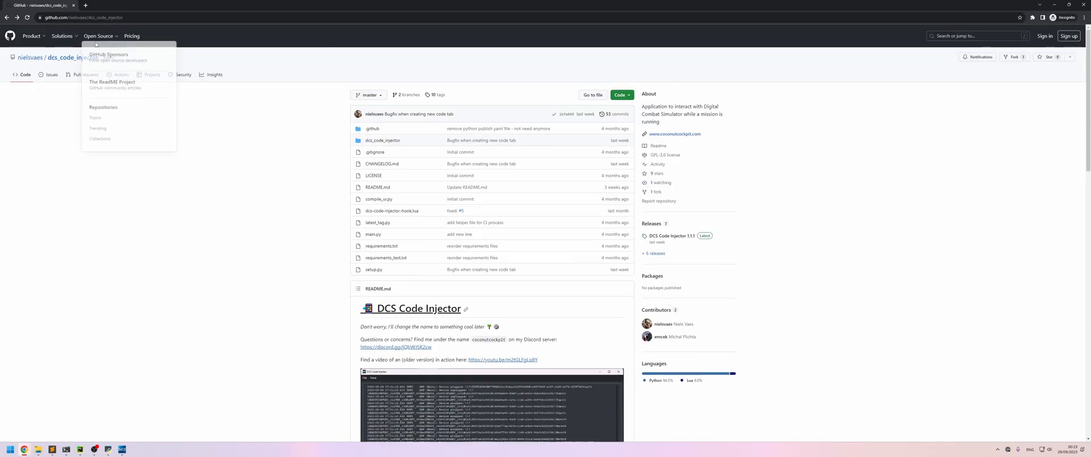
Scroll the dcs_code_injector README to the hook and usage sections.
scroll("down", 3)
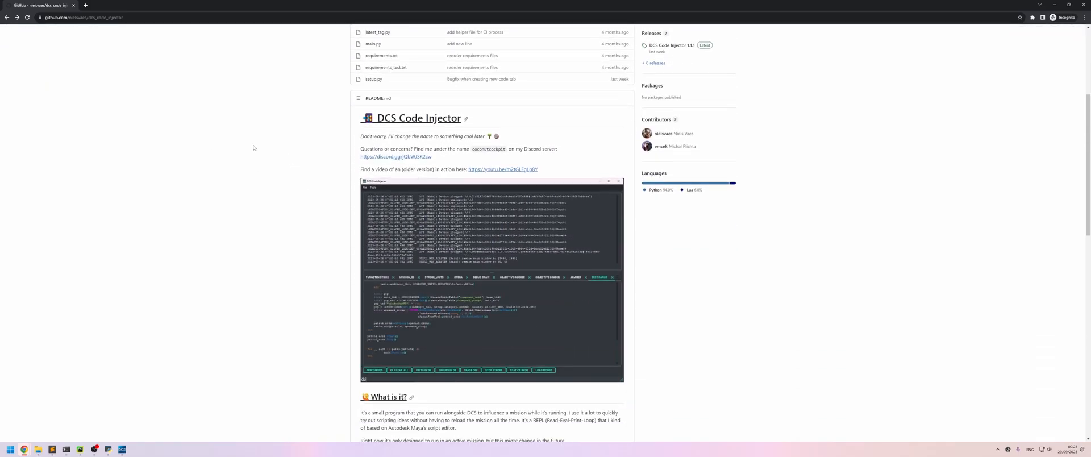
scroll("down", 3)
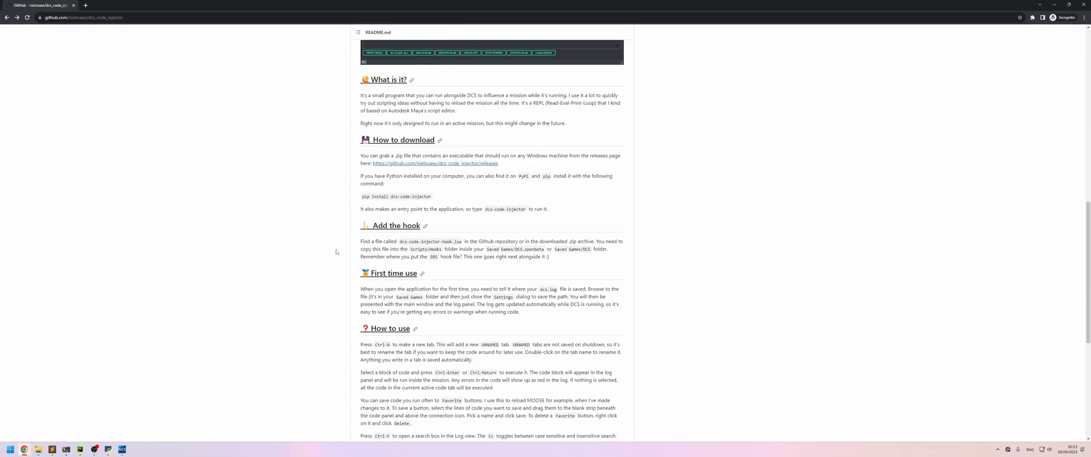
scroll("up", 3)
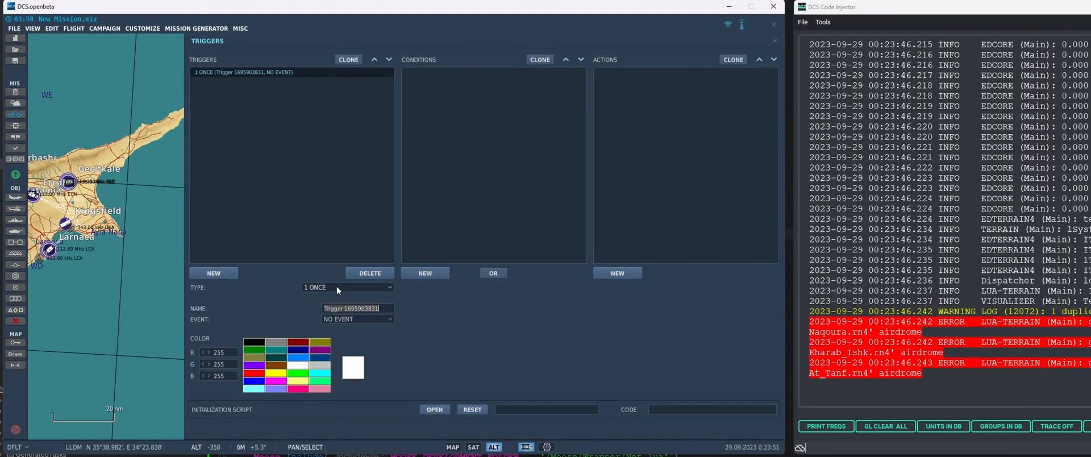
Create the Mission Start trigger 'load MOOSE' with a DO SCRIPT action beginning with dofile.
left_click(346, 287)
type("load MOOSE")
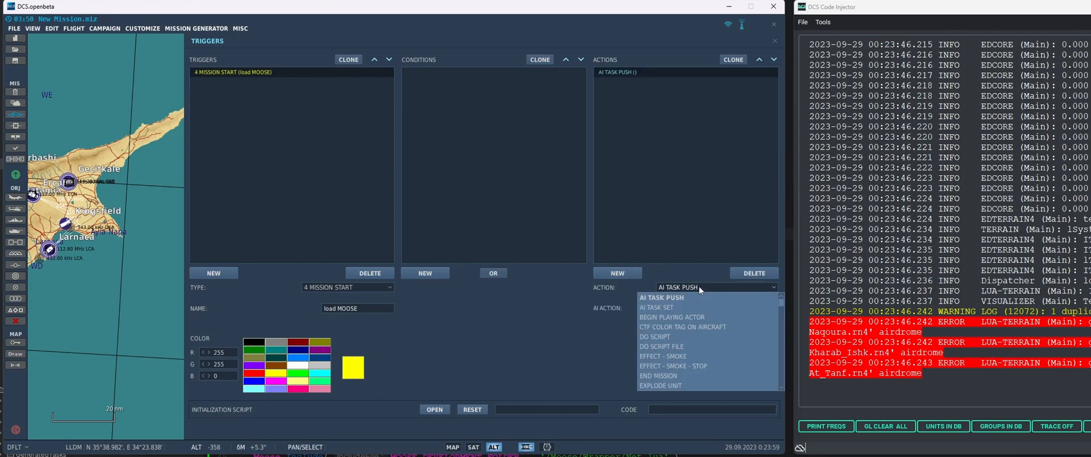
left_click(655, 337)
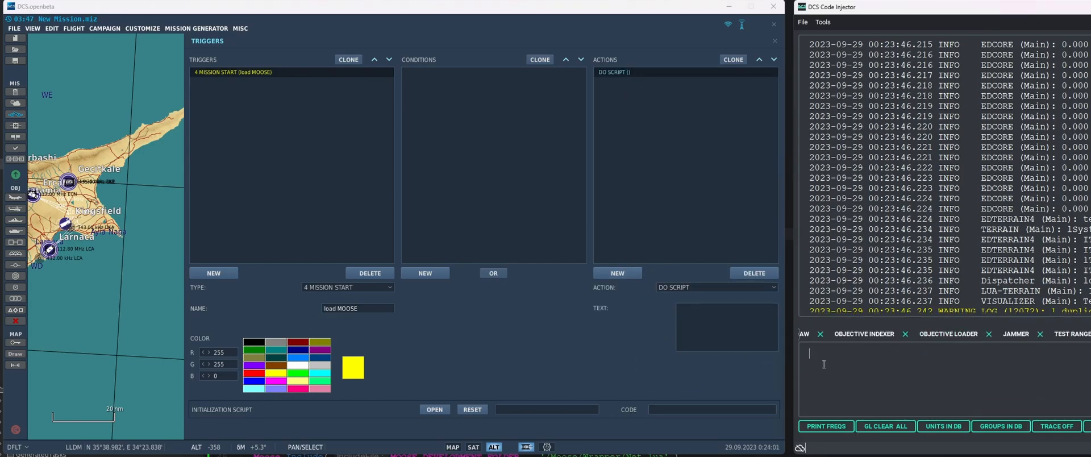
type("dofile('Scripts/ScriptingSystem.lua")
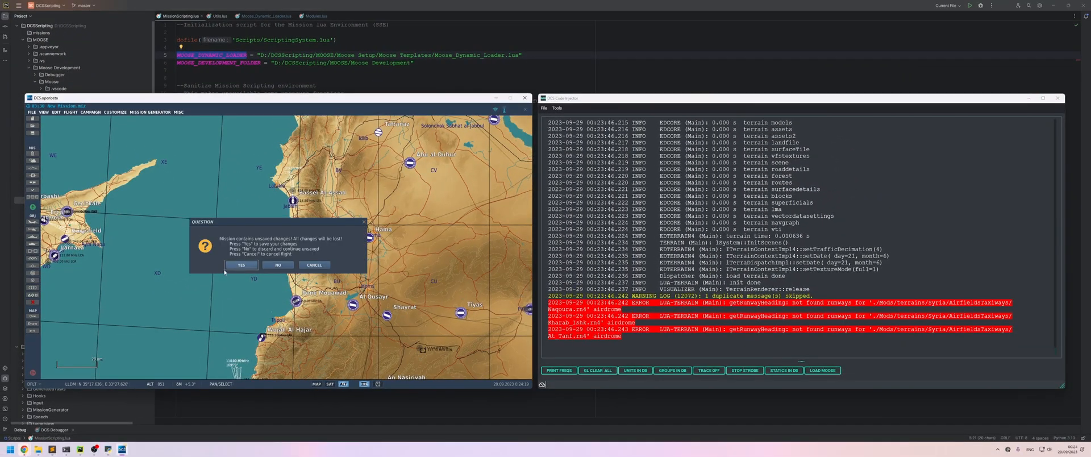
Save the mission changes and start the mission from the briefing screen.
left_click(278, 265)
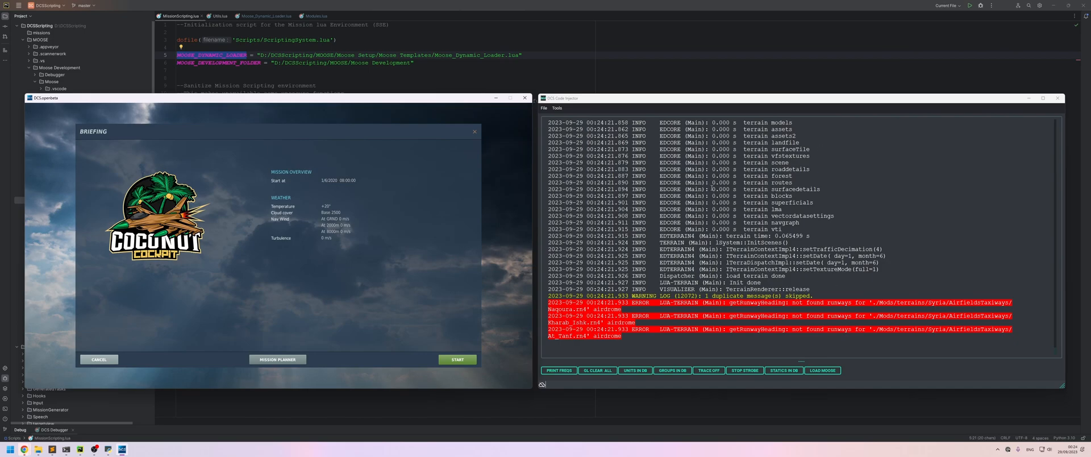
mouse_move(475, 300)
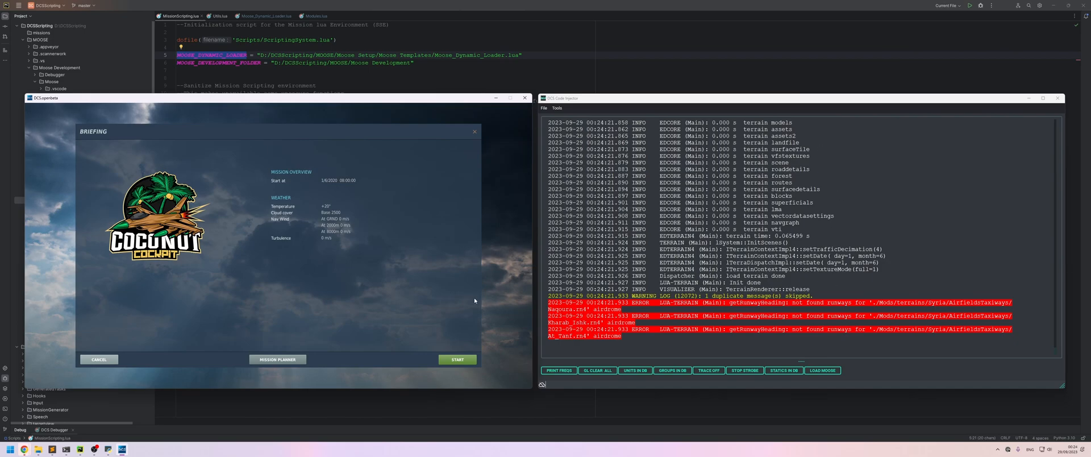
left_click(457, 360)
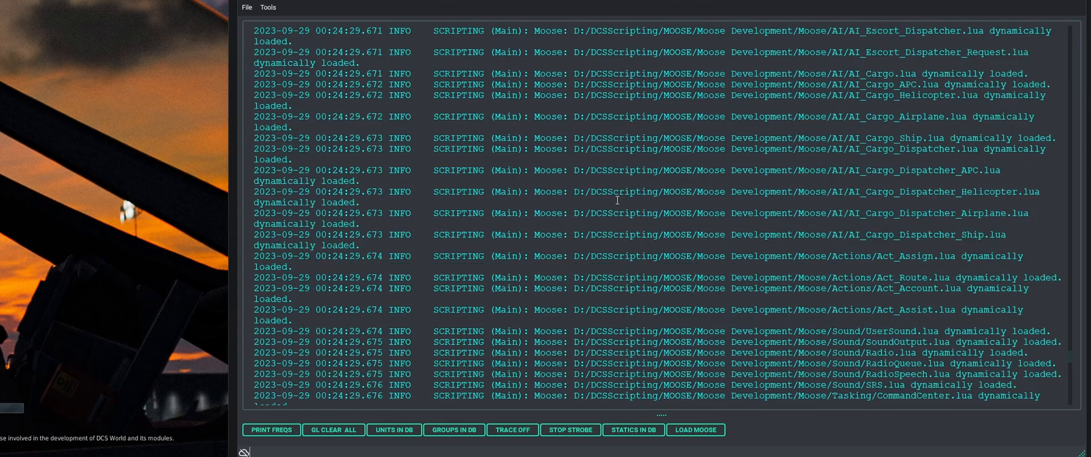
Scroll the log to the 'Moose: ... dynamically loaded' lines.
scroll("up", 3)
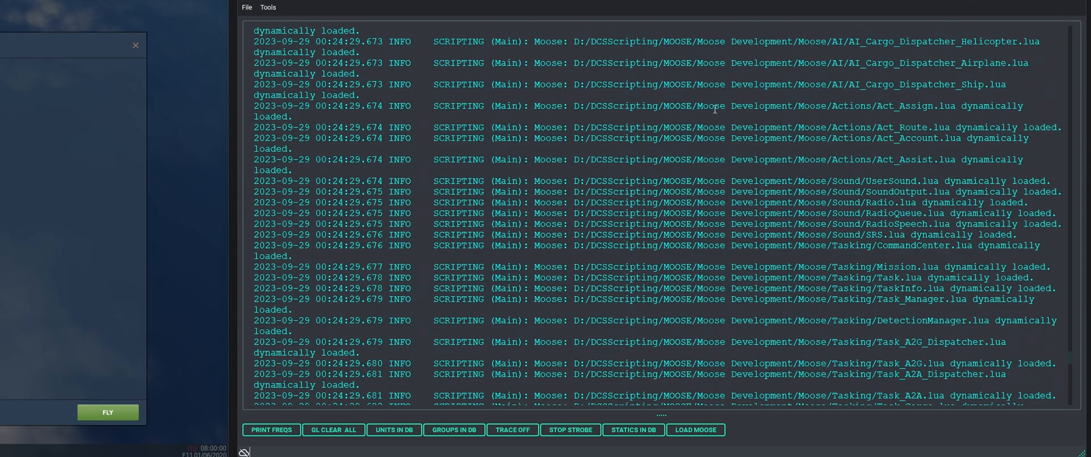
scroll("down", 3)
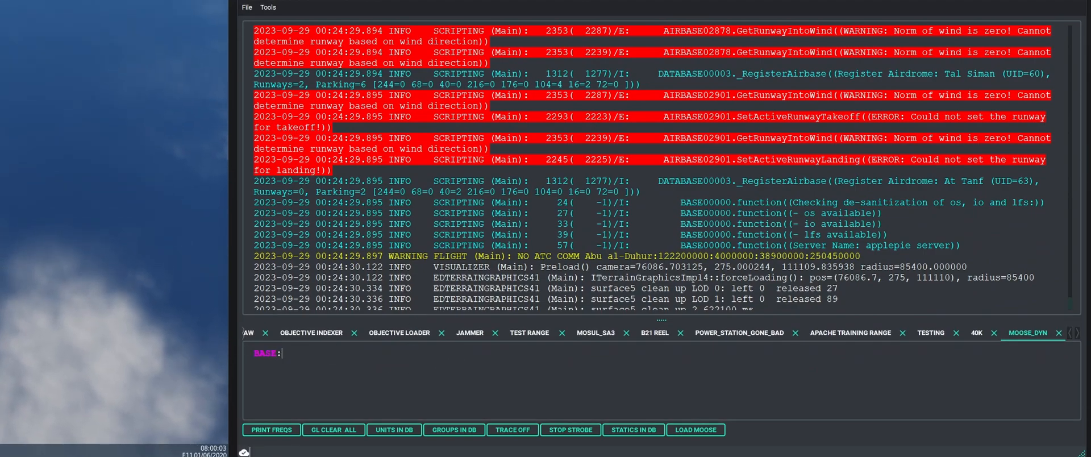
Type BASE:I("hello world") into the MOOSE_DYN snippet.
type("I(\"hello w\")")
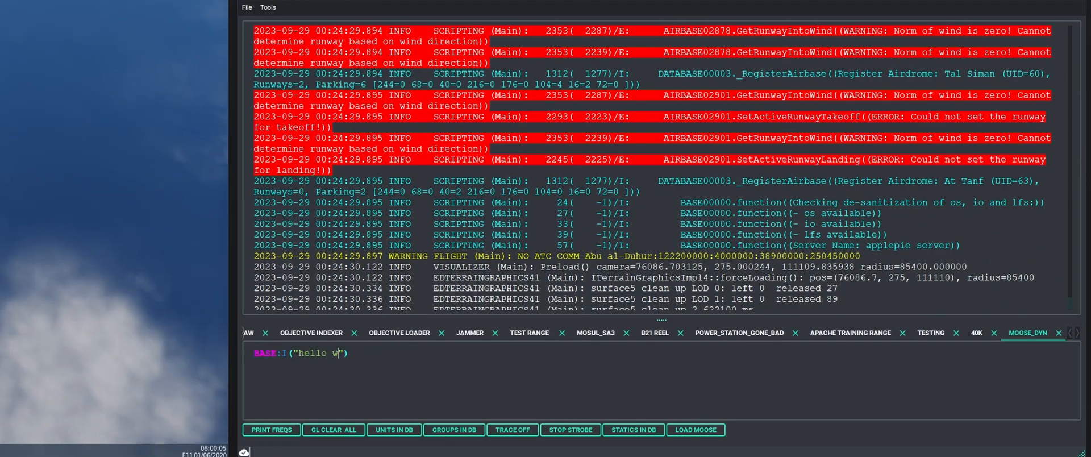
type("orld\"")
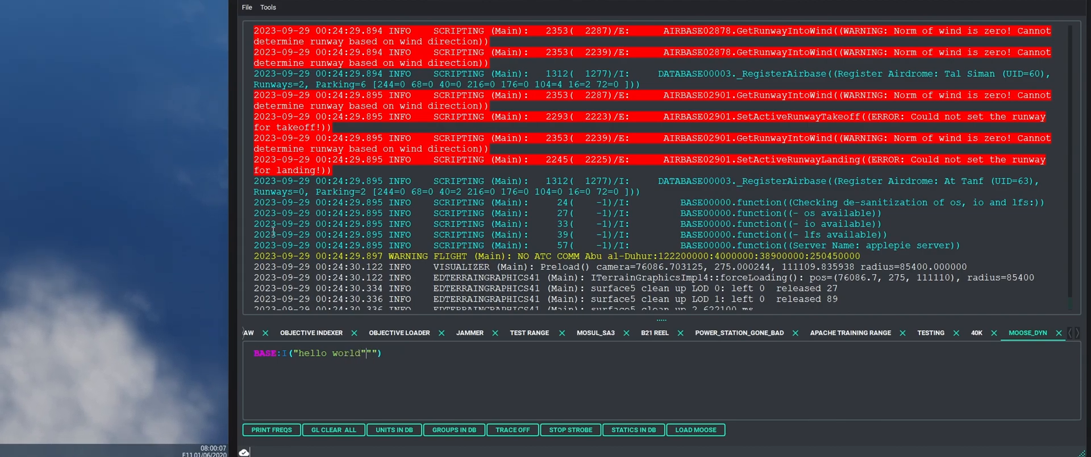